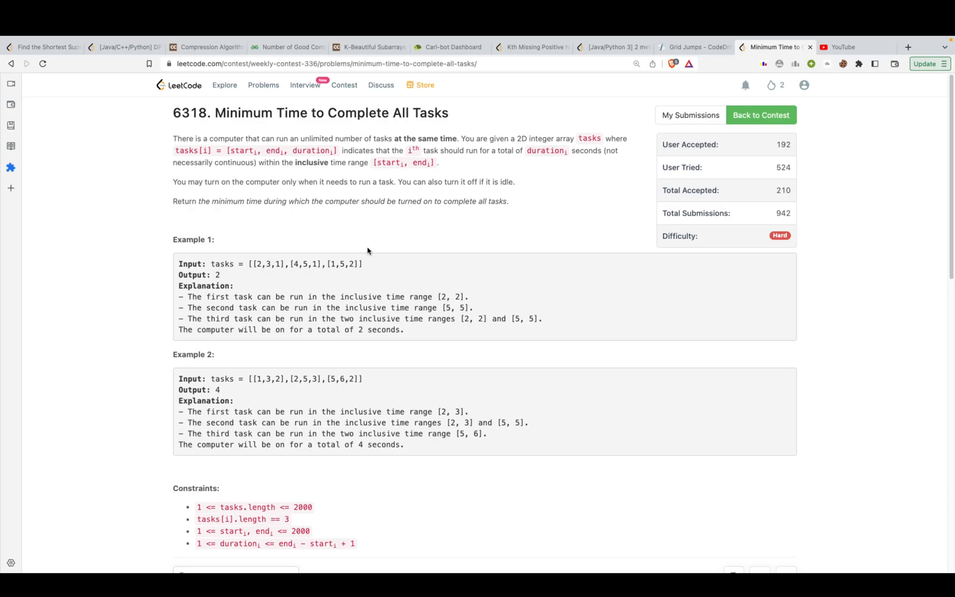
pyautogui.moveTo(269, 117)
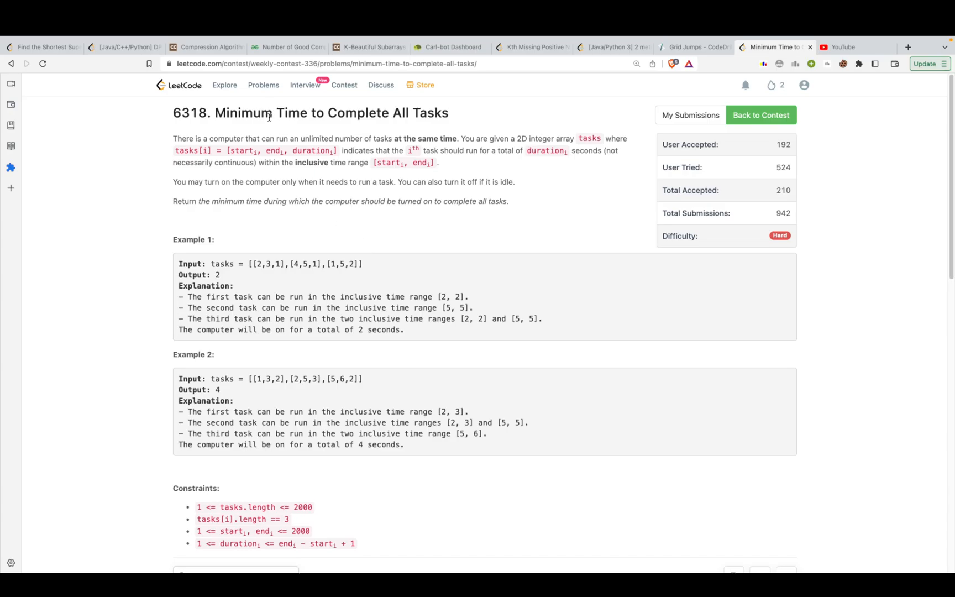
pyautogui.moveTo(195, 137)
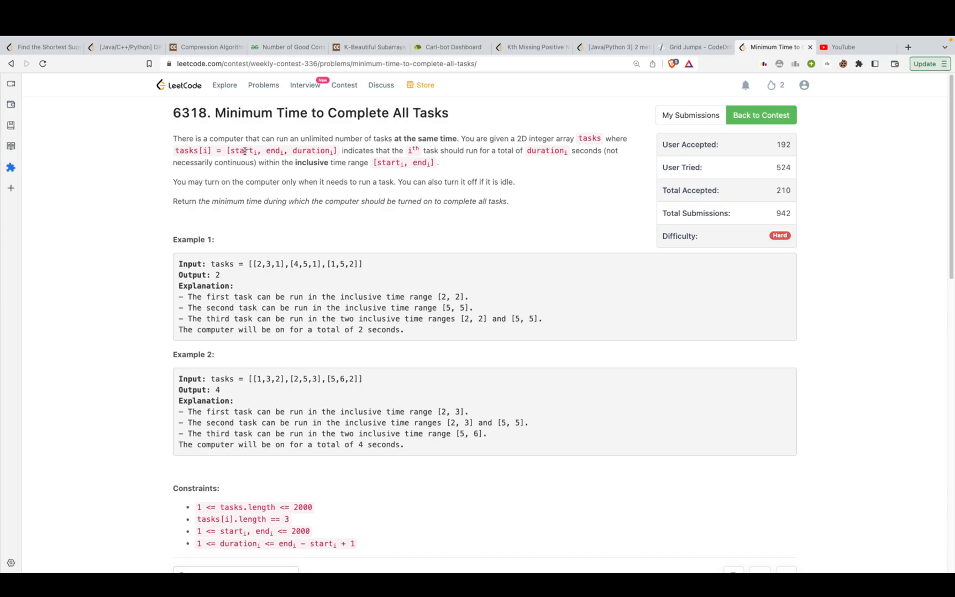
# - Highlight the duration field and the return-value sentence in the problem statement
pyautogui.doubleClick(313, 151)
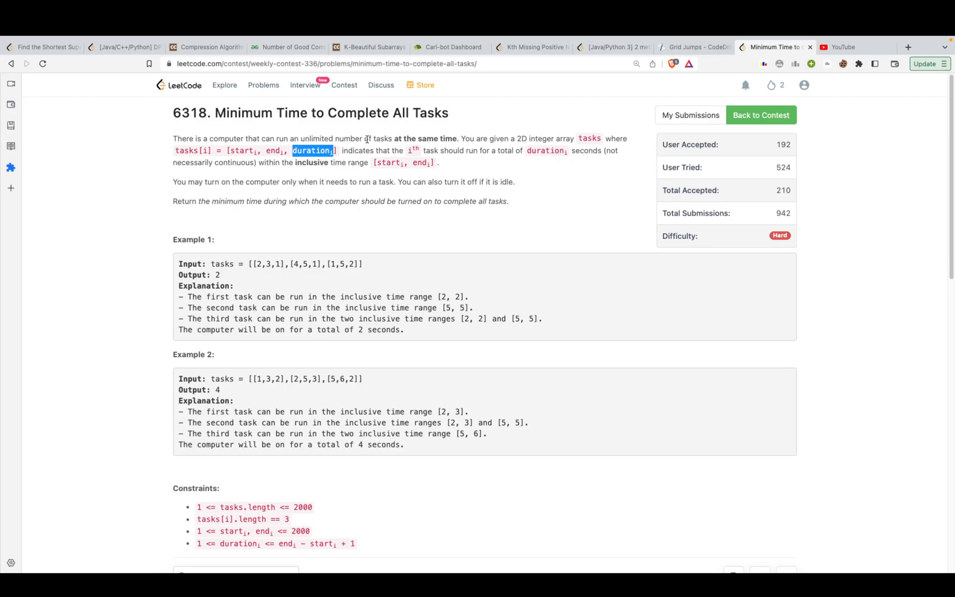
pyautogui.moveTo(291, 135)
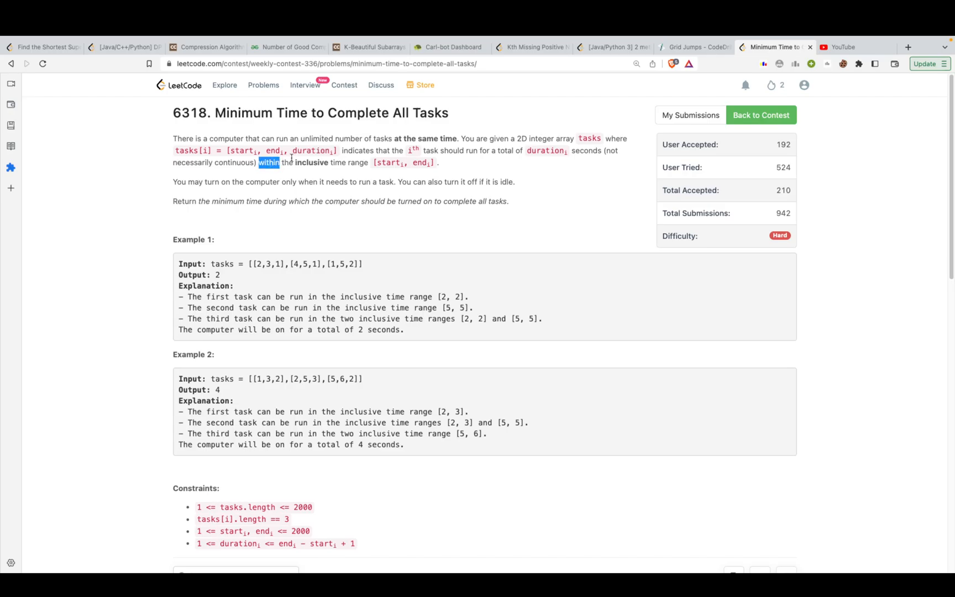
pyautogui.moveTo(342, 258)
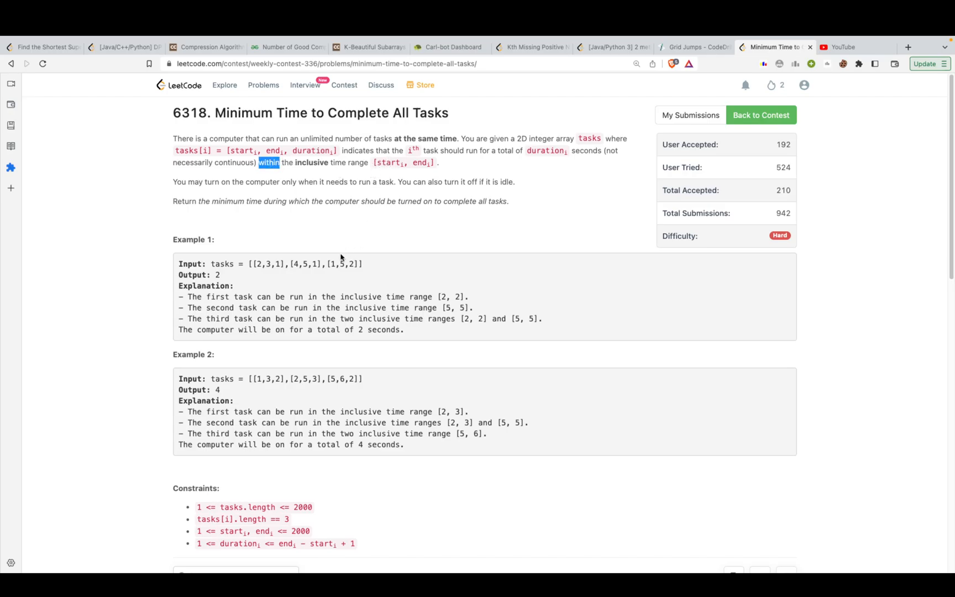
pyautogui.scroll(-3)
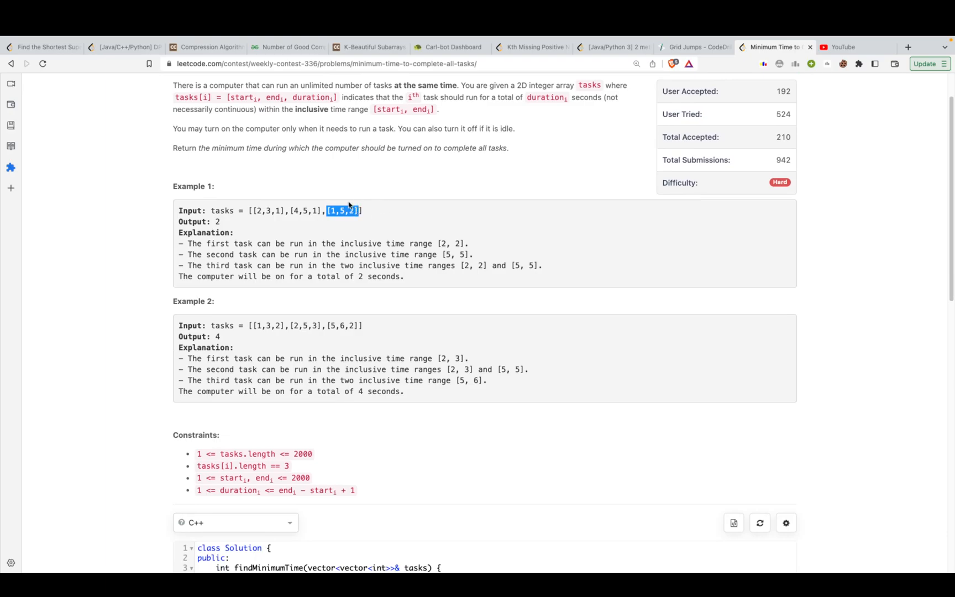
pyautogui.moveTo(351, 205)
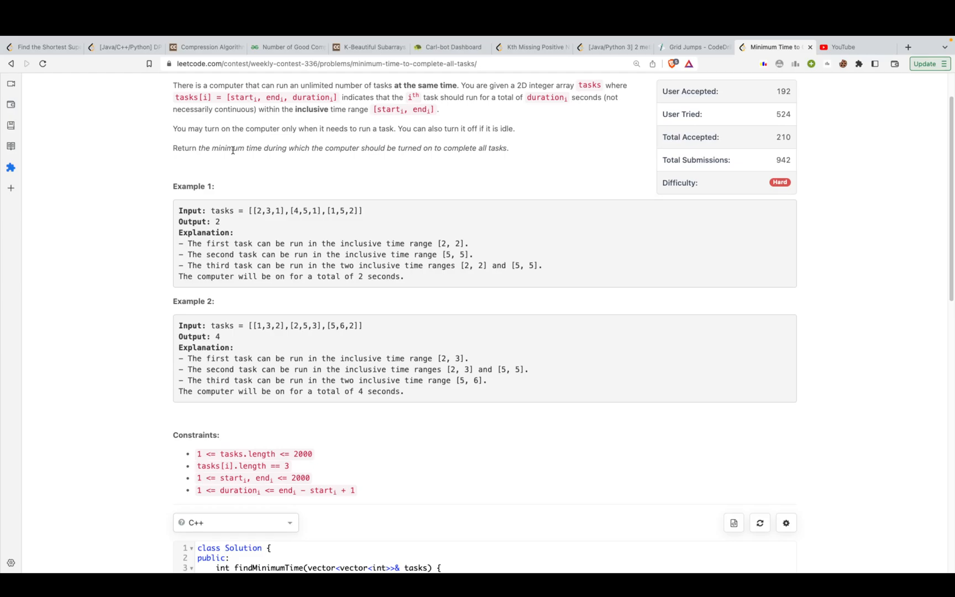
pyautogui.moveTo(177, 147); pyautogui.dragTo(341, 147)
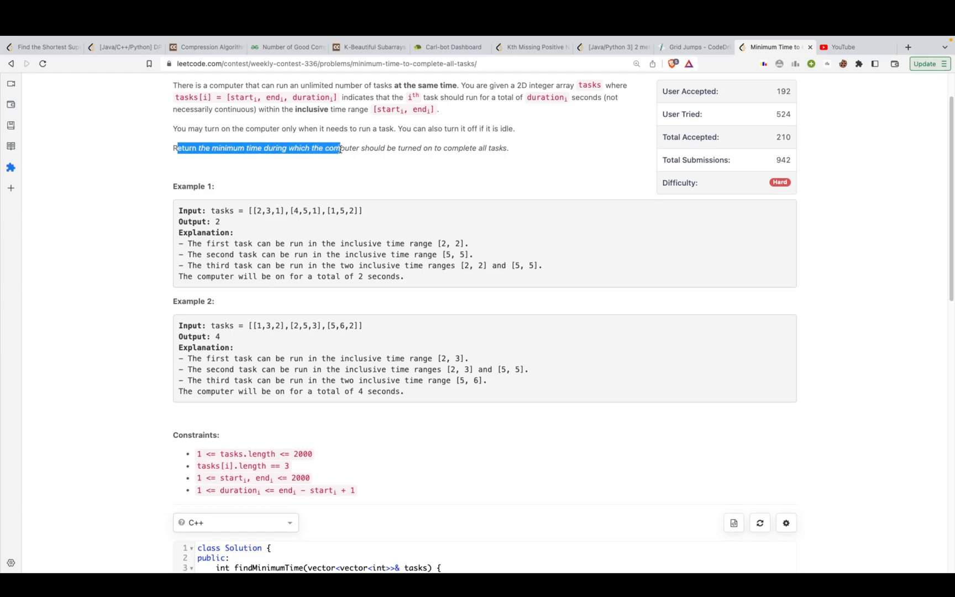
pyautogui.click(481, 149)
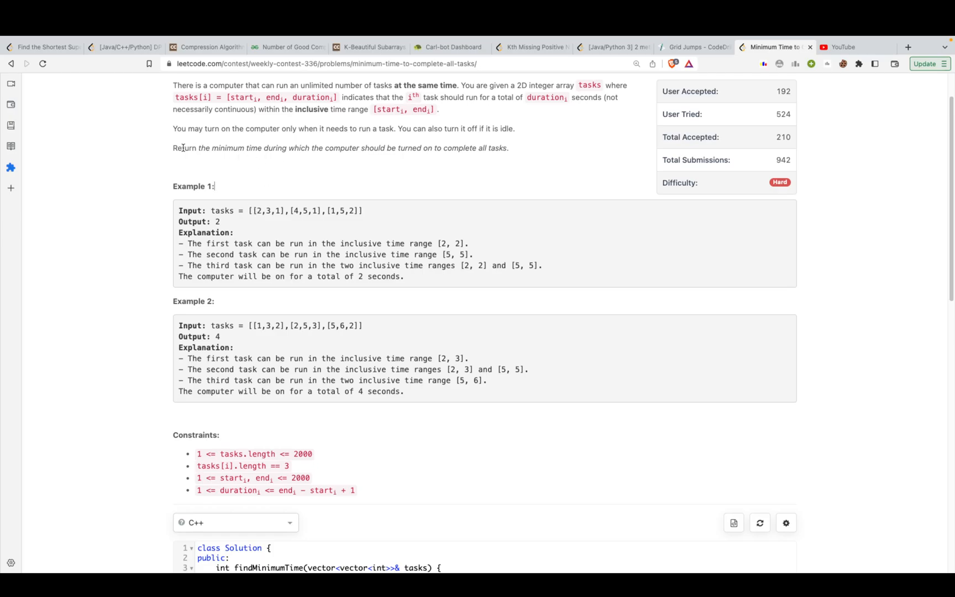
pyautogui.moveTo(175, 147); pyautogui.dragTo(415, 147)
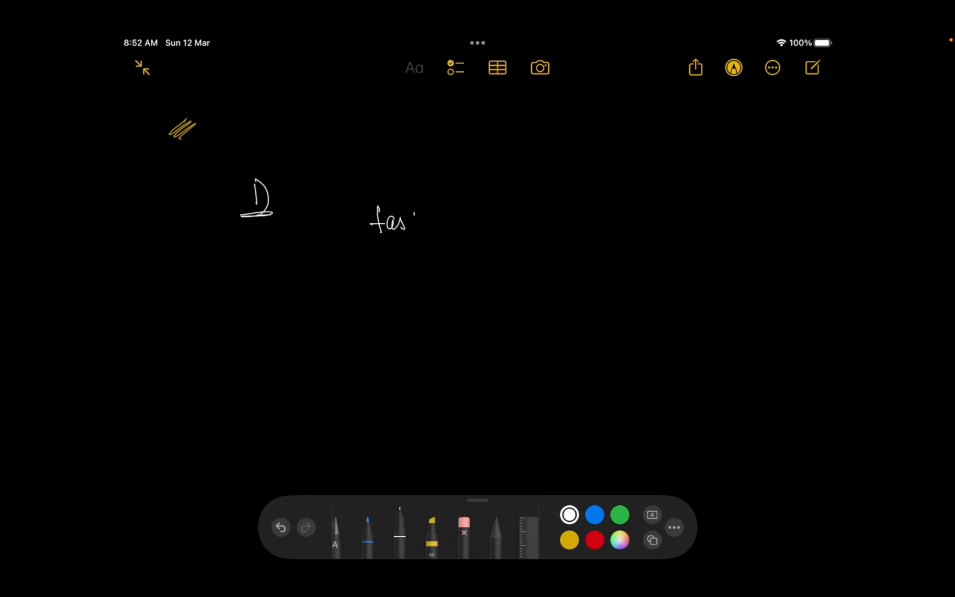
# - Draw task A's timeline bar from Start Time to End Time with a pointing arrow beneath it
pyautogui.moveTo(433, 219); pyautogui.dragTo(314, 319)
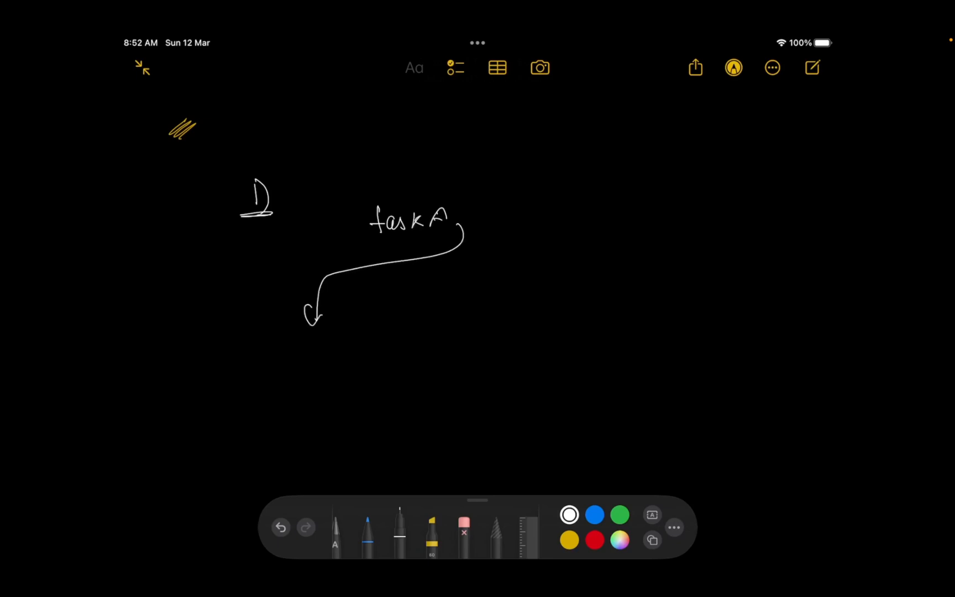
pyautogui.moveTo(265, 372); pyautogui.dragTo(335, 353)
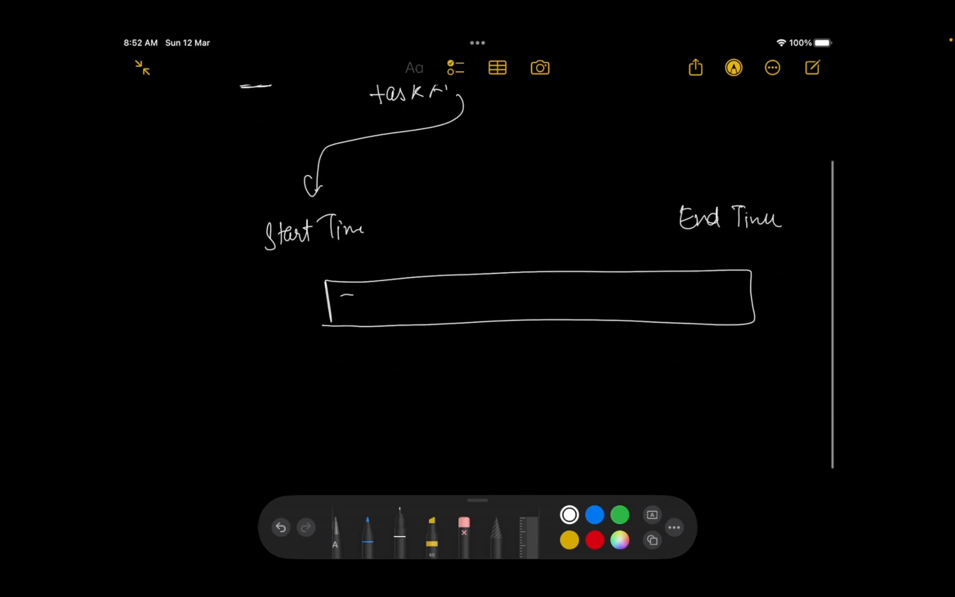
pyautogui.click(329, 352)
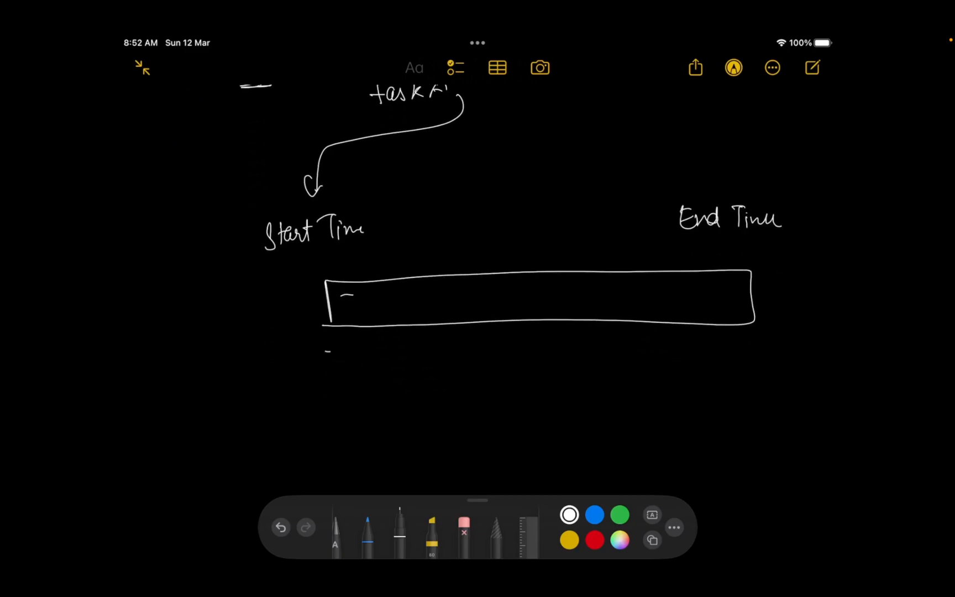
pyautogui.moveTo(327, 350); pyautogui.dragTo(616, 358)
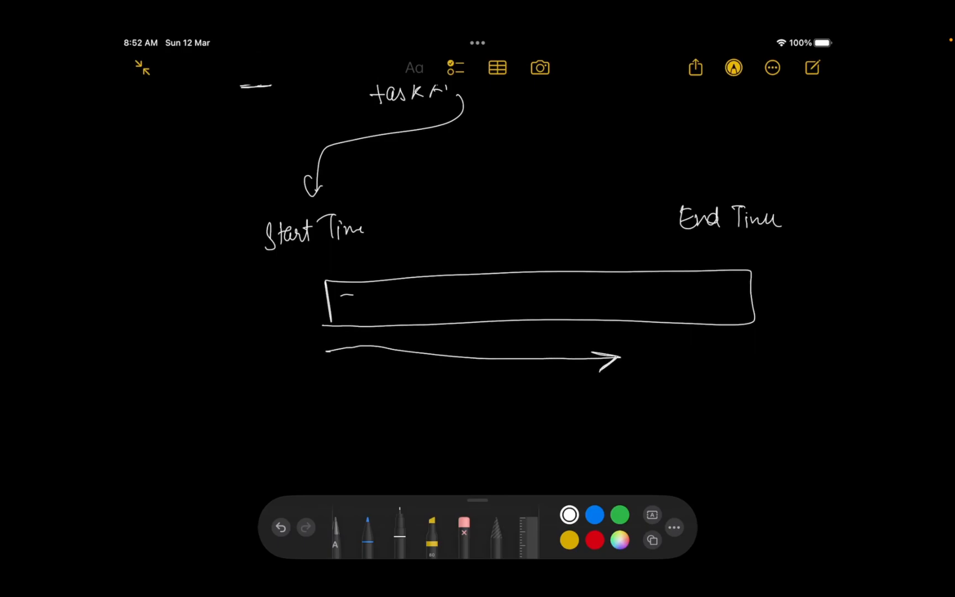
# - Hatch the bar's final stretch in red, then mark yellow time slots and the d span
pyautogui.click(594, 540)
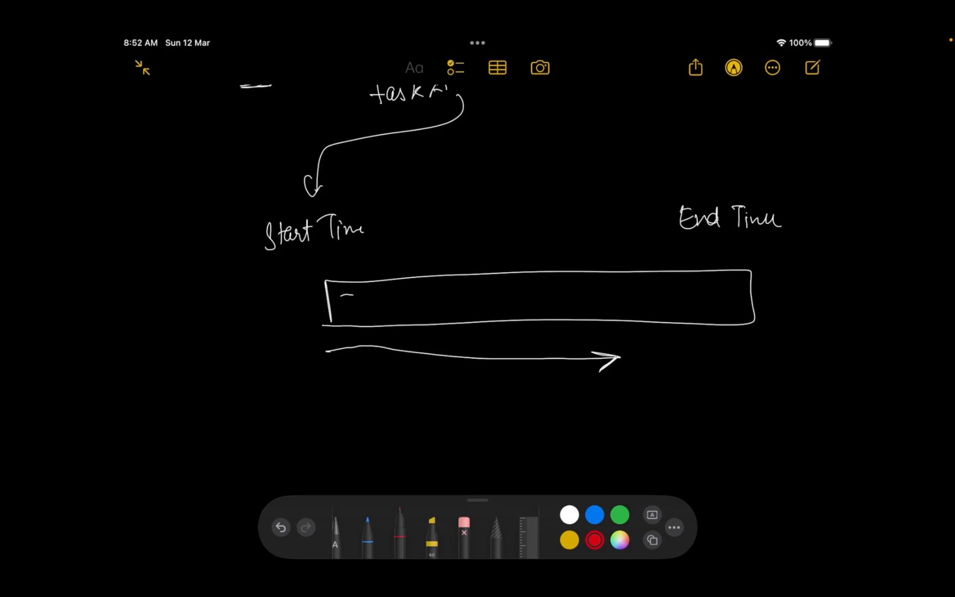
pyautogui.moveTo(642, 314); pyautogui.dragTo(666, 267)
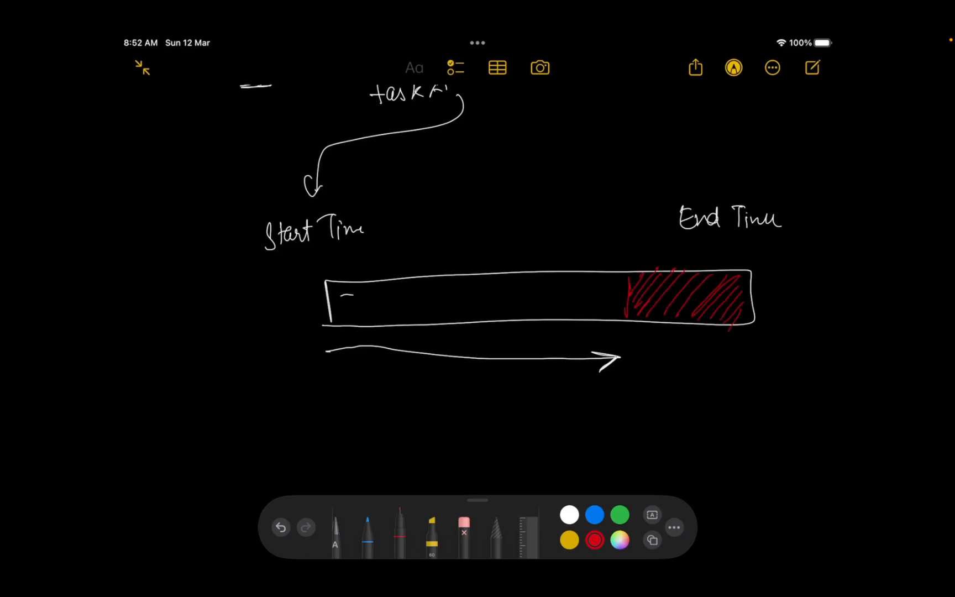
pyautogui.click(568, 540)
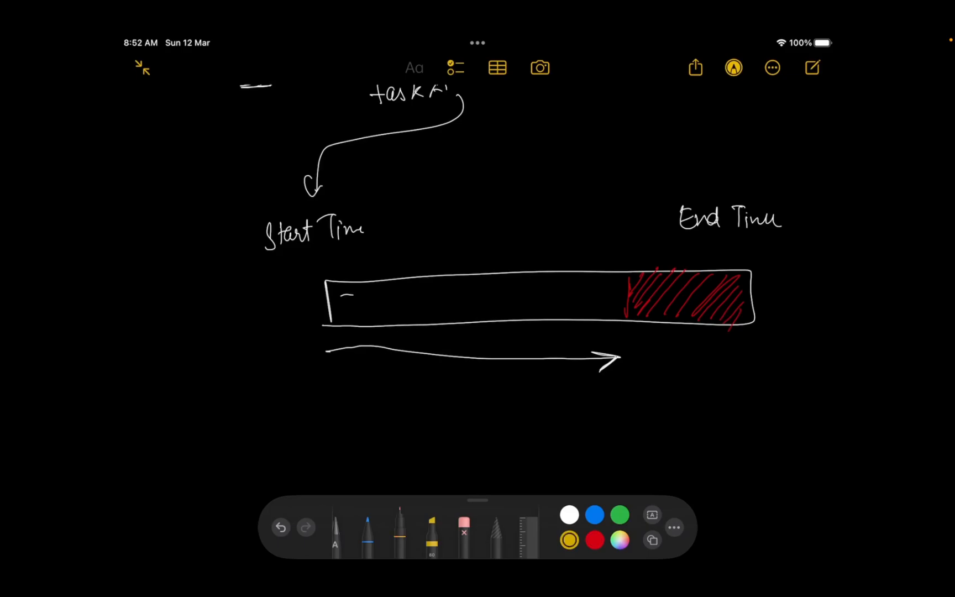
pyautogui.moveTo(622, 342); pyautogui.dragTo(742, 338)
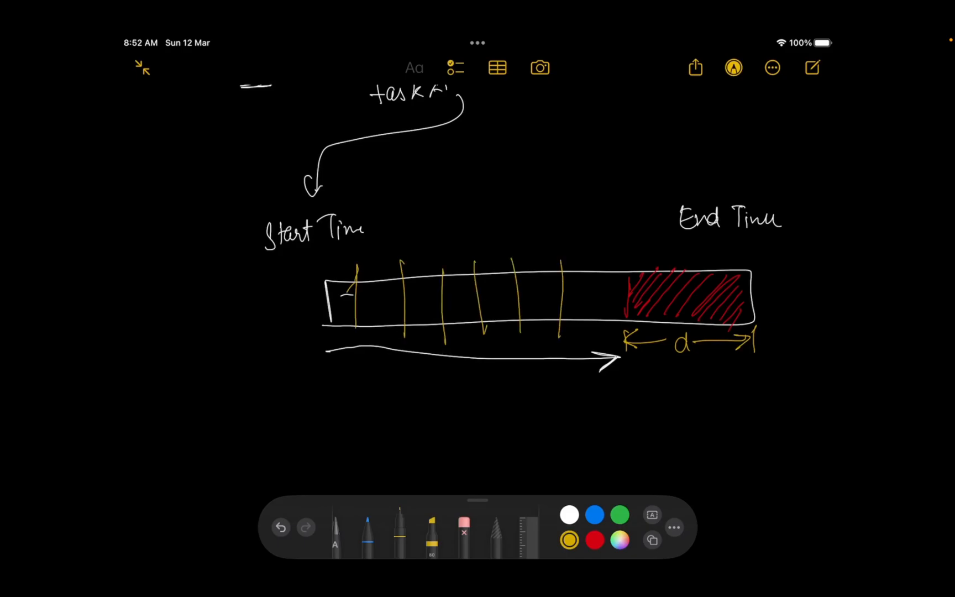
pyautogui.moveTo(600, 256); pyautogui.dragTo(604, 338)
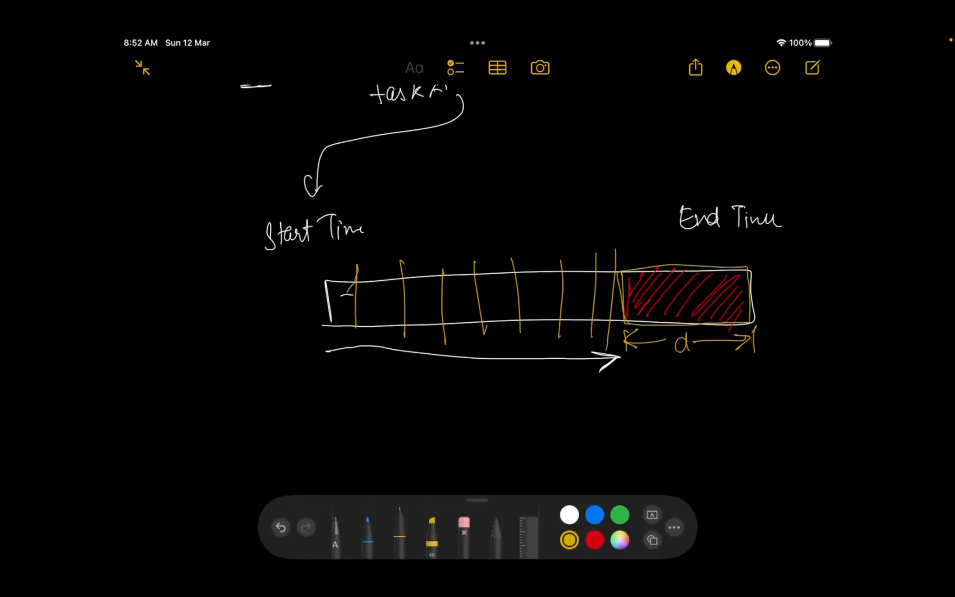
pyautogui.scroll(-3)
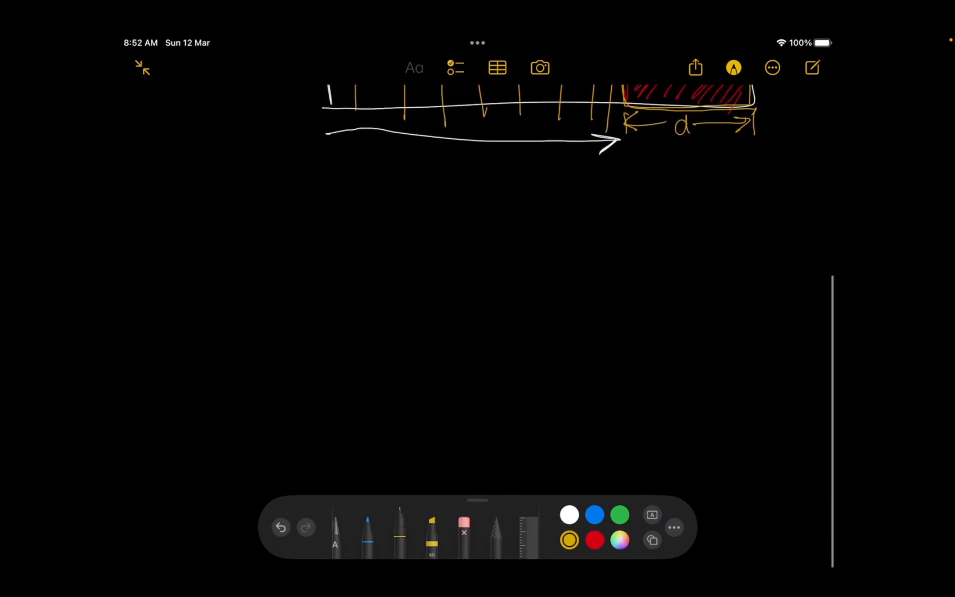
# - Handwrite tasks A, B, C with the end-time ordering Ea < Eb < Ec in yellow ink
pyautogui.scroll(-3)
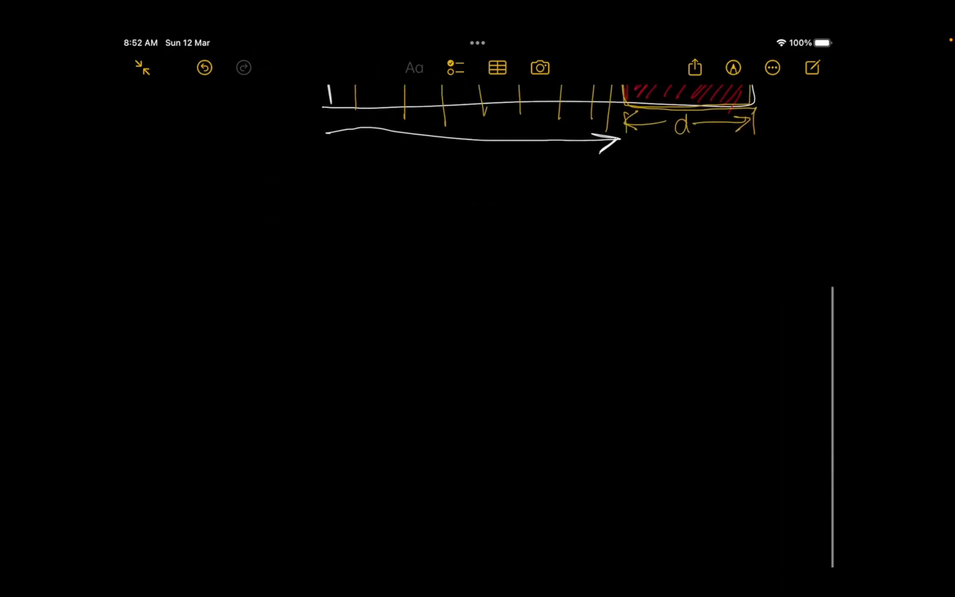
pyautogui.click(413, 67)
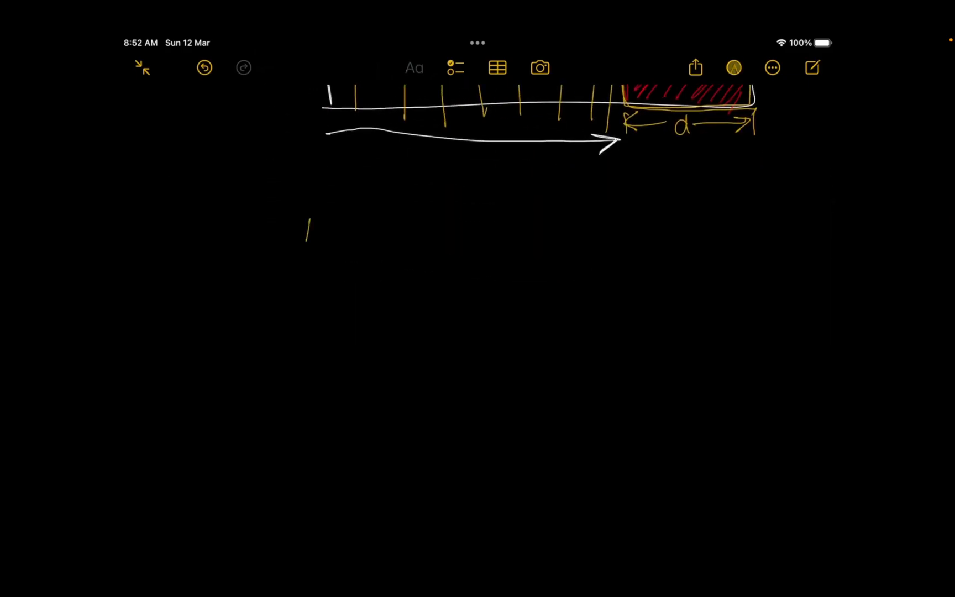
pyautogui.moveTo(302, 243); pyautogui.dragTo(327, 218)
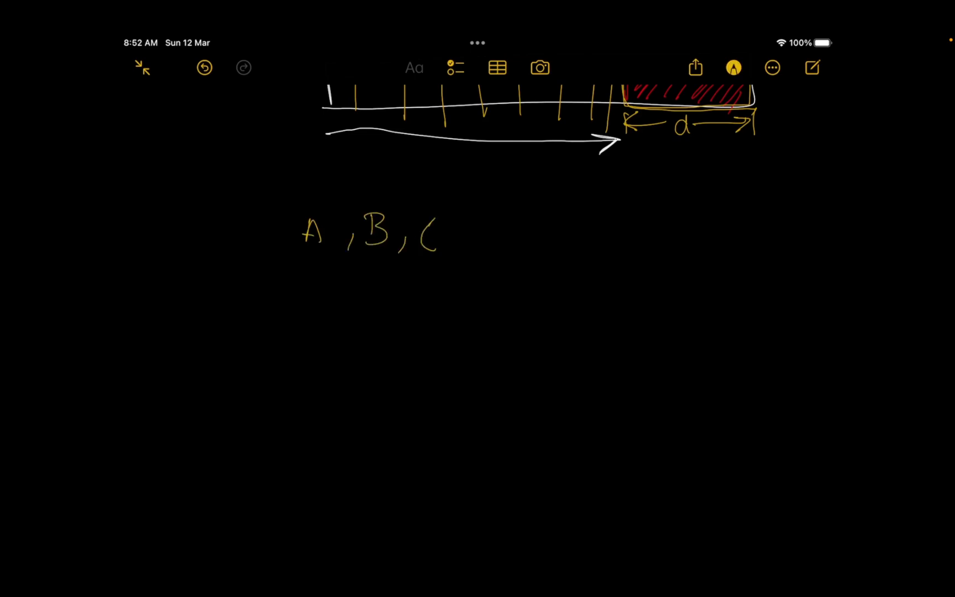
pyautogui.moveTo(307, 262); pyautogui.dragTo(299, 311)
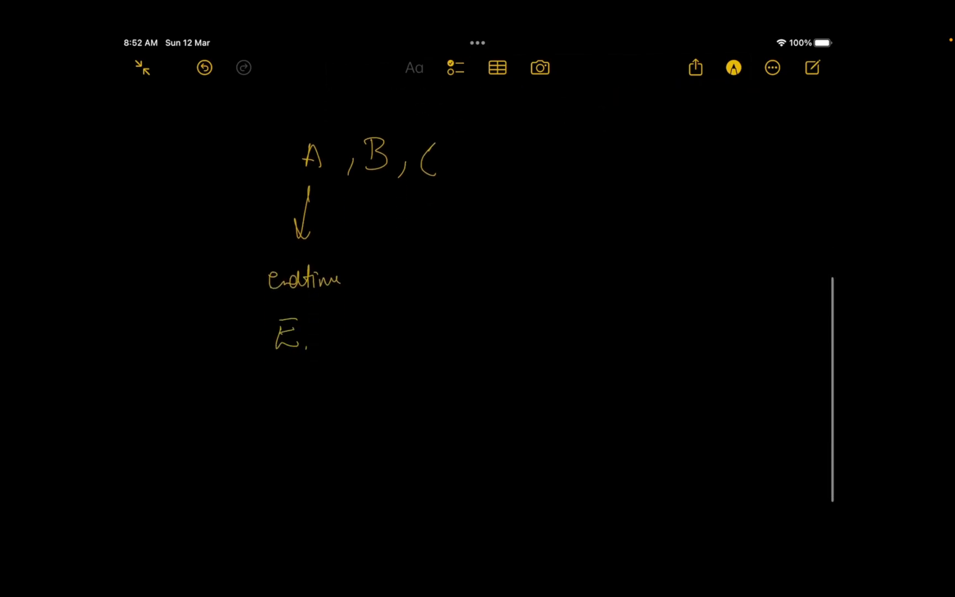
pyautogui.moveTo(298, 342); pyautogui.dragTo(366, 335)
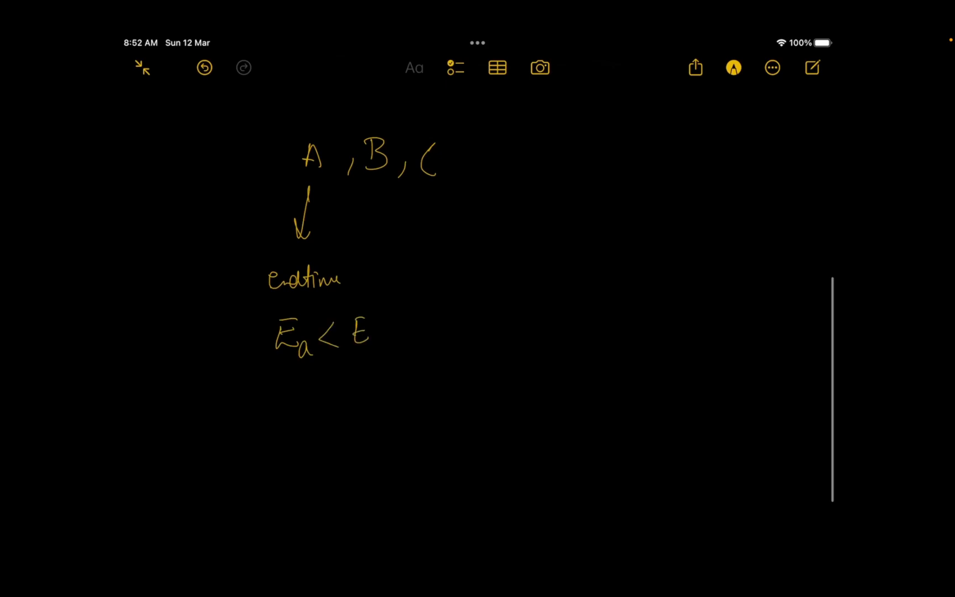
pyautogui.moveTo(378, 335); pyautogui.dragTo(464, 335)
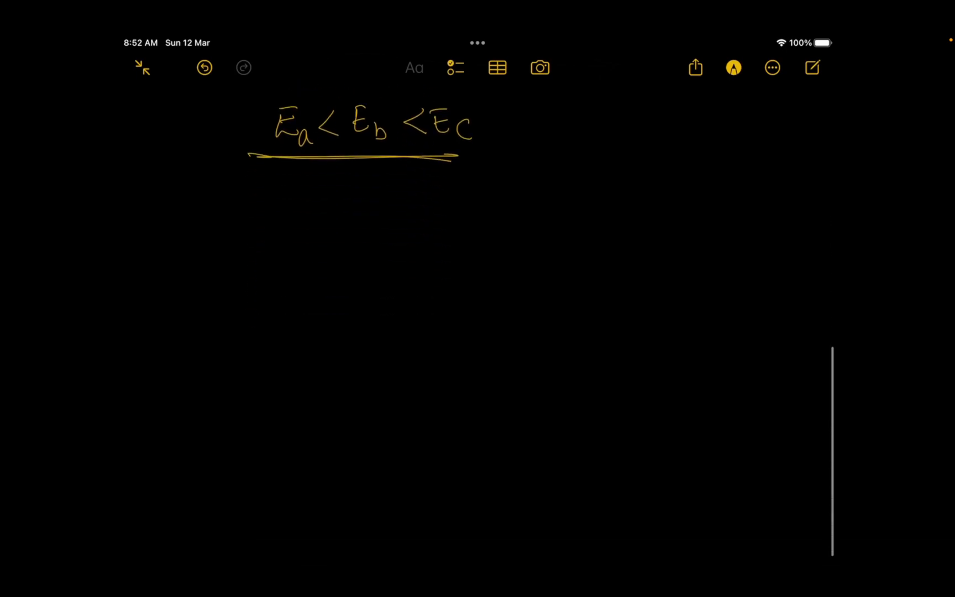
# - Draw an arrow to a task a bar labelled Sa and Ea, marking its tail length da
pyautogui.moveTo(283, 163); pyautogui.dragTo(255, 274)
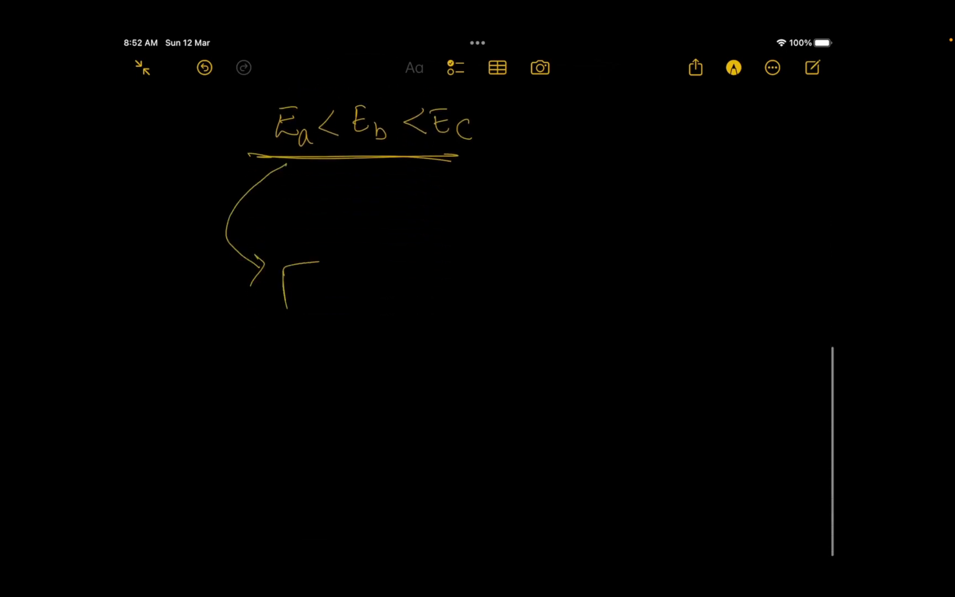
pyautogui.moveTo(286, 262); pyautogui.dragTo(530, 310)
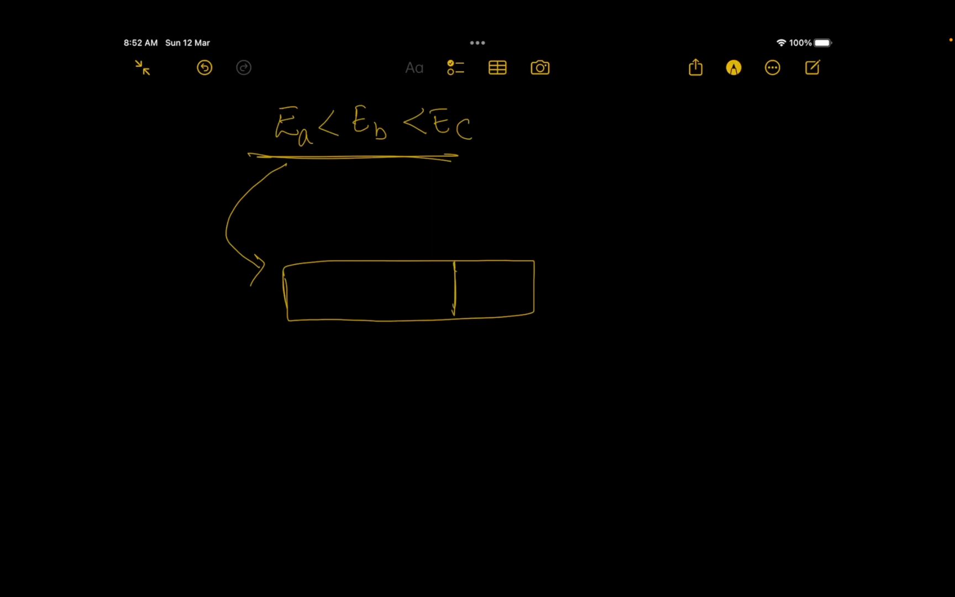
pyautogui.moveTo(265, 342); pyautogui.dragTo(292, 366)
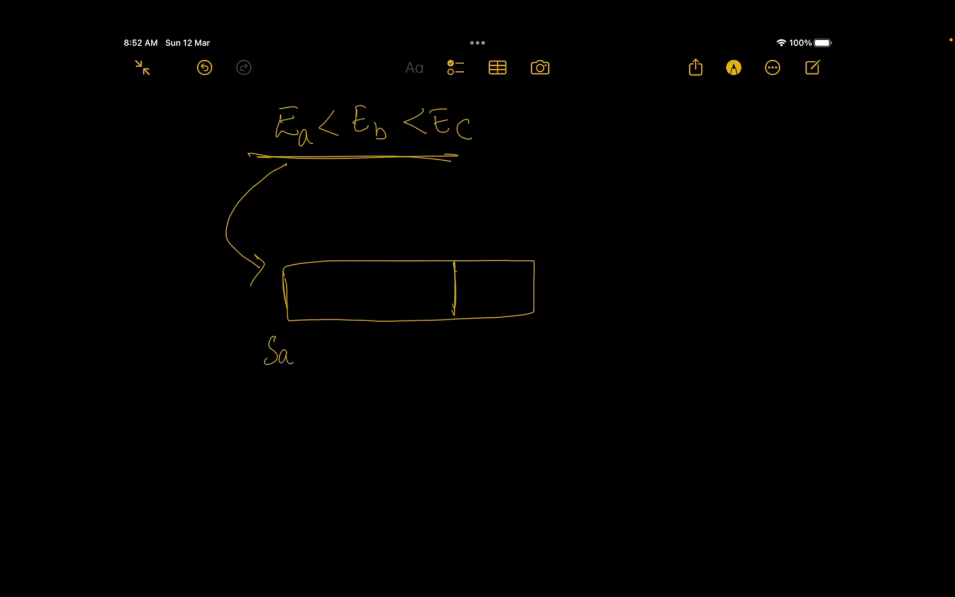
pyautogui.moveTo(528, 332); pyautogui.dragTo(561, 350)
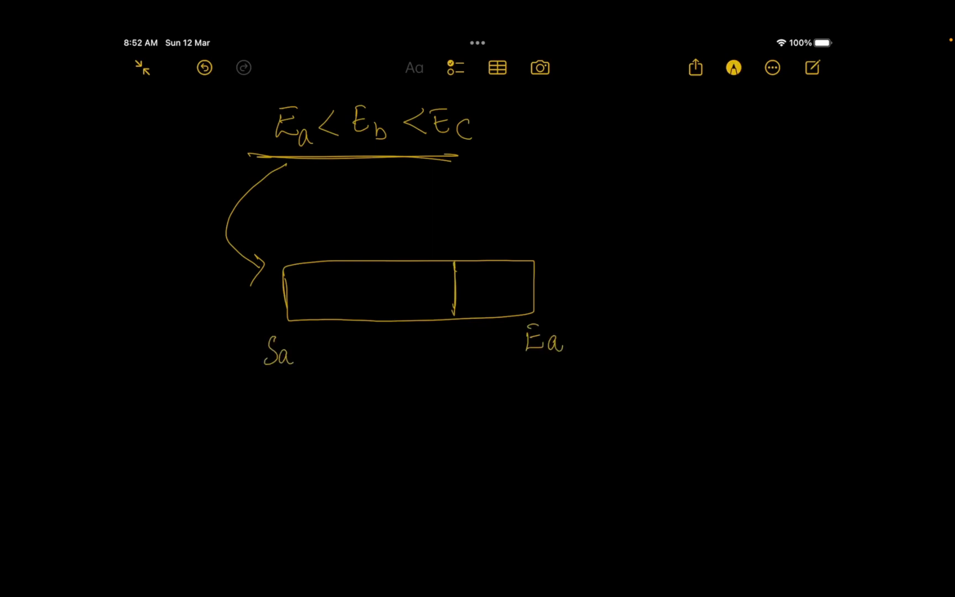
pyautogui.moveTo(480, 341); pyautogui.dragTo(447, 347)
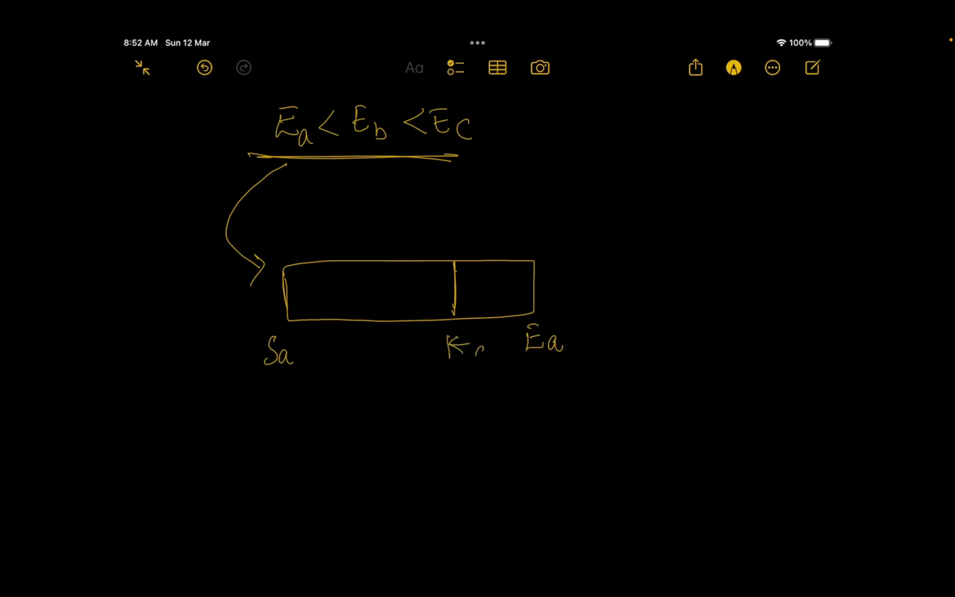
pyautogui.moveTo(481, 354); pyautogui.dragTo(524, 335)
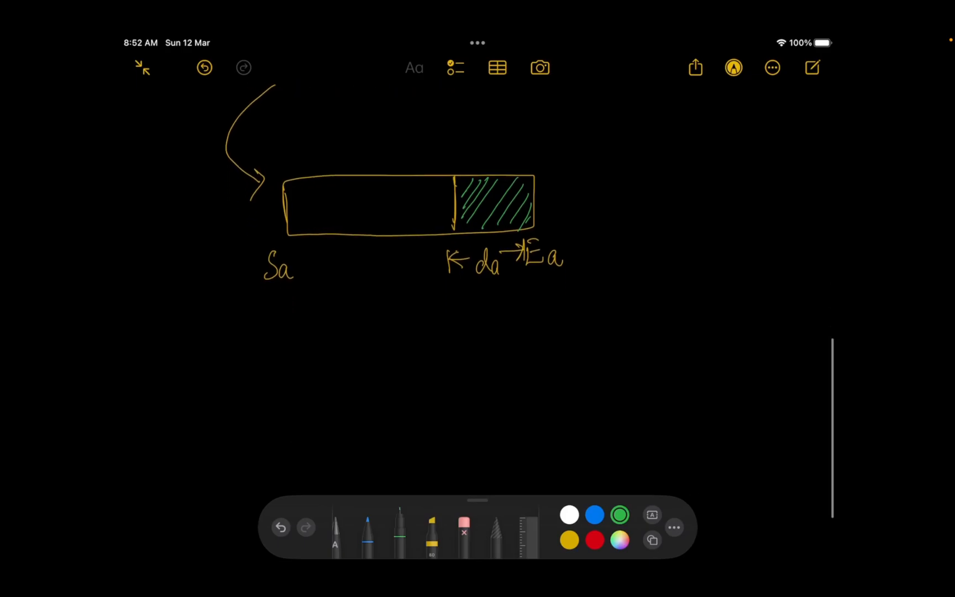
# - Add yellow ticks labelled Eb under task a's bar with a rightward arrow and the note Eb > Ea
pyautogui.click(568, 539)
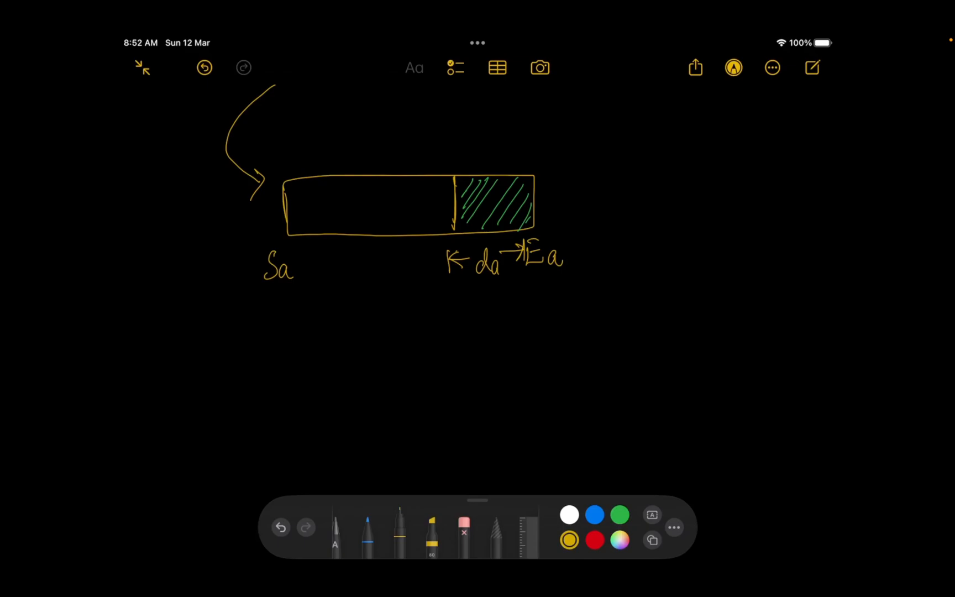
pyautogui.moveTo(539, 298); pyautogui.dragTo(539, 334)
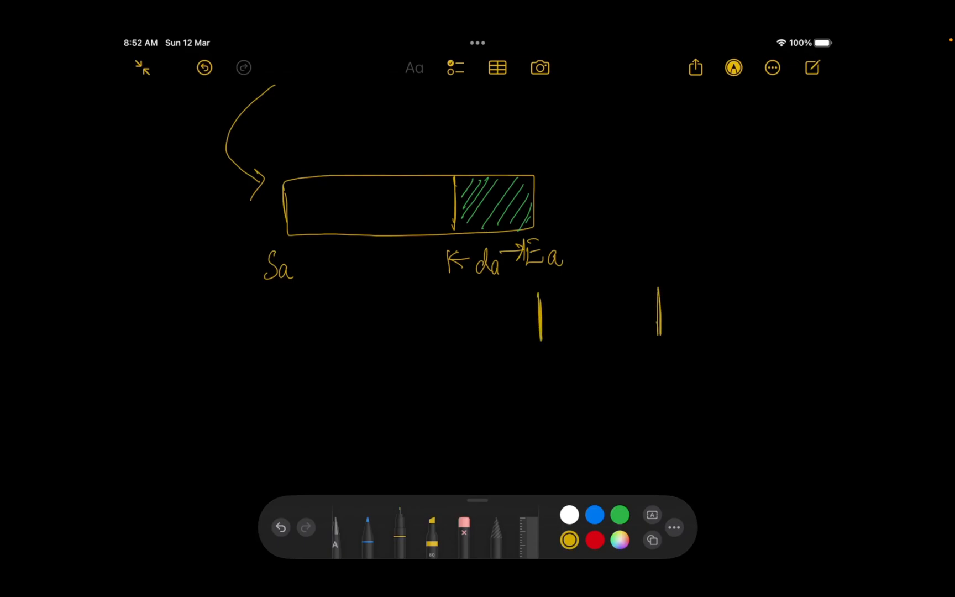
pyautogui.moveTo(457, 335); pyautogui.dragTo(533, 318)
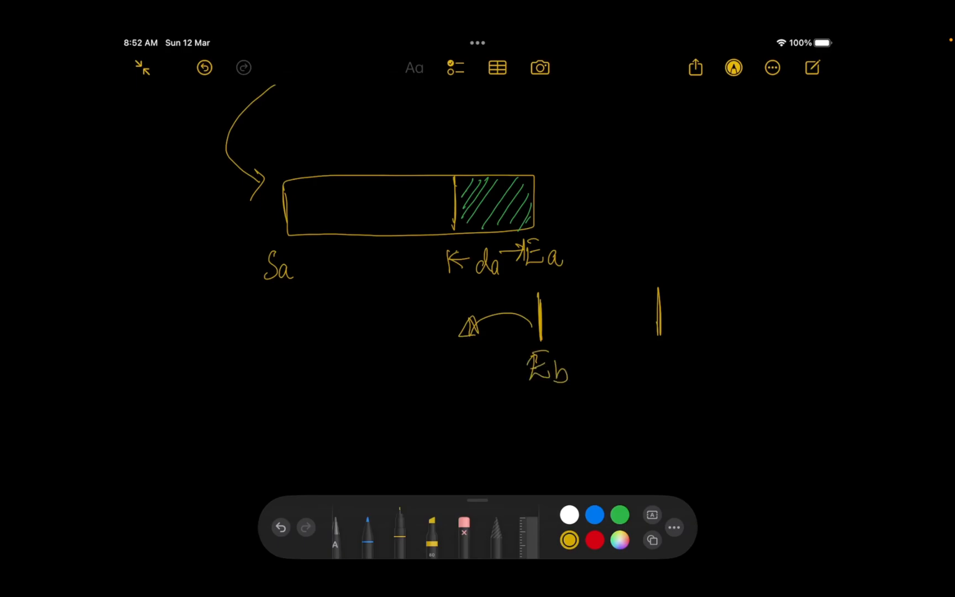
pyautogui.moveTo(530, 403); pyautogui.dragTo(664, 399)
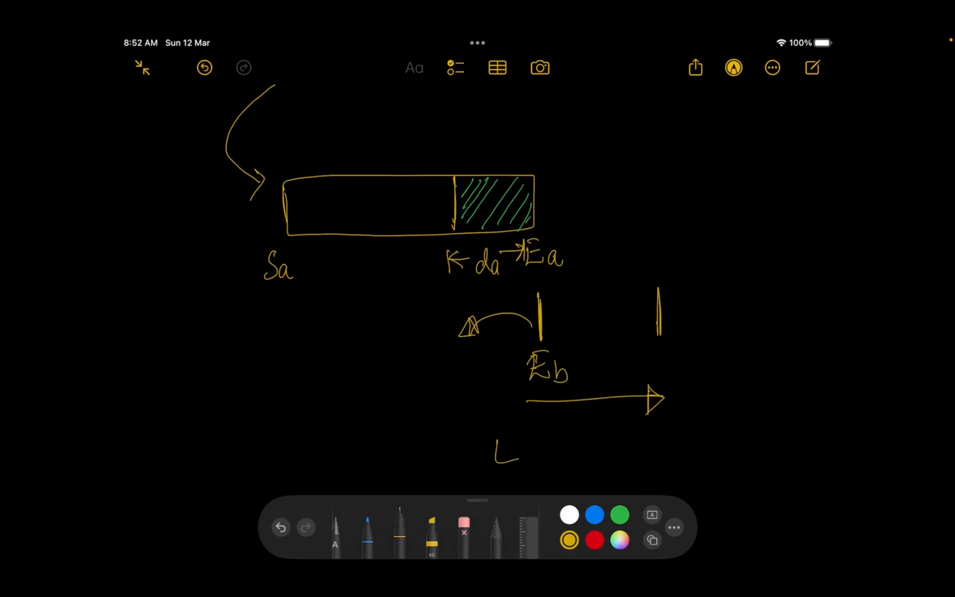
pyautogui.moveTo(496, 456); pyautogui.dragTo(588, 455)
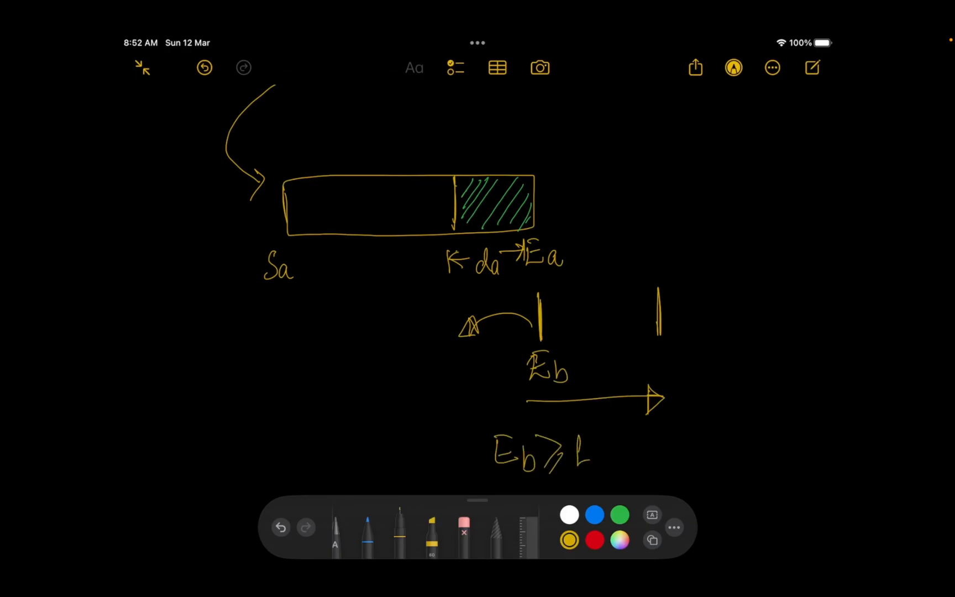
pyautogui.scroll(-3)
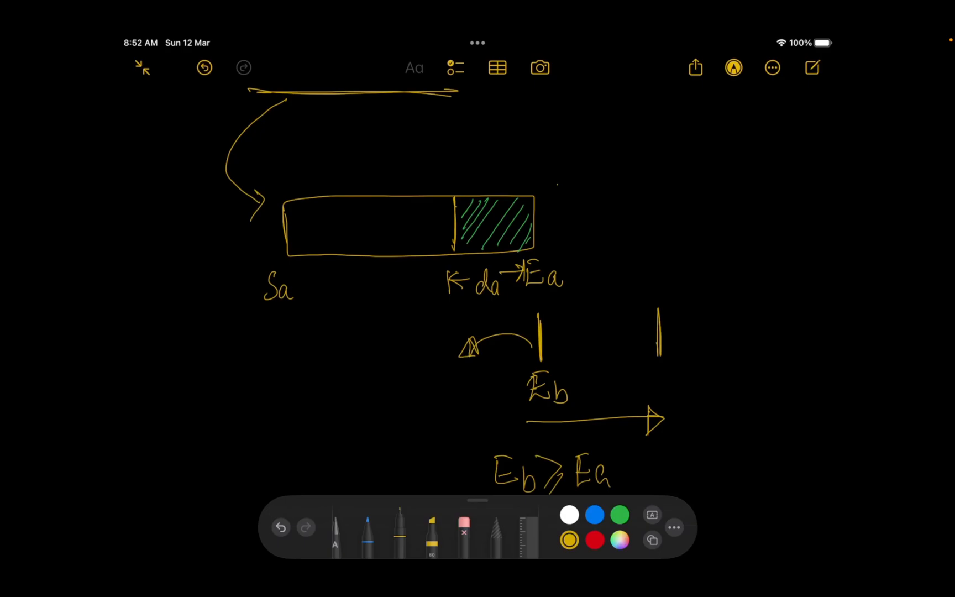
# - Circle task a's hatched tail, draw task b's blue bar around the ticks and box the overlapping ends in blue
pyautogui.moveTo(509, 177); pyautogui.dragTo(557, 193)
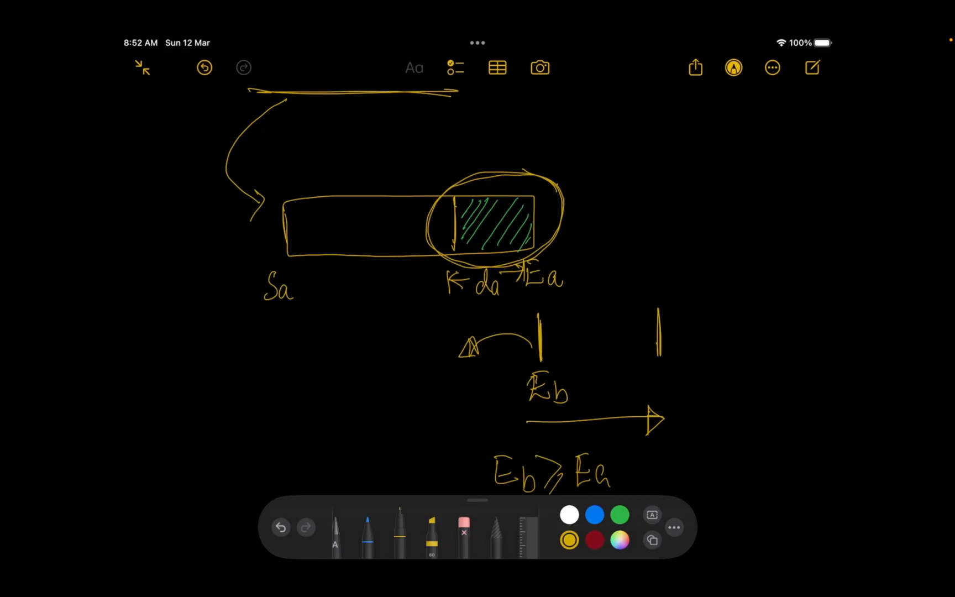
pyautogui.click(595, 539)
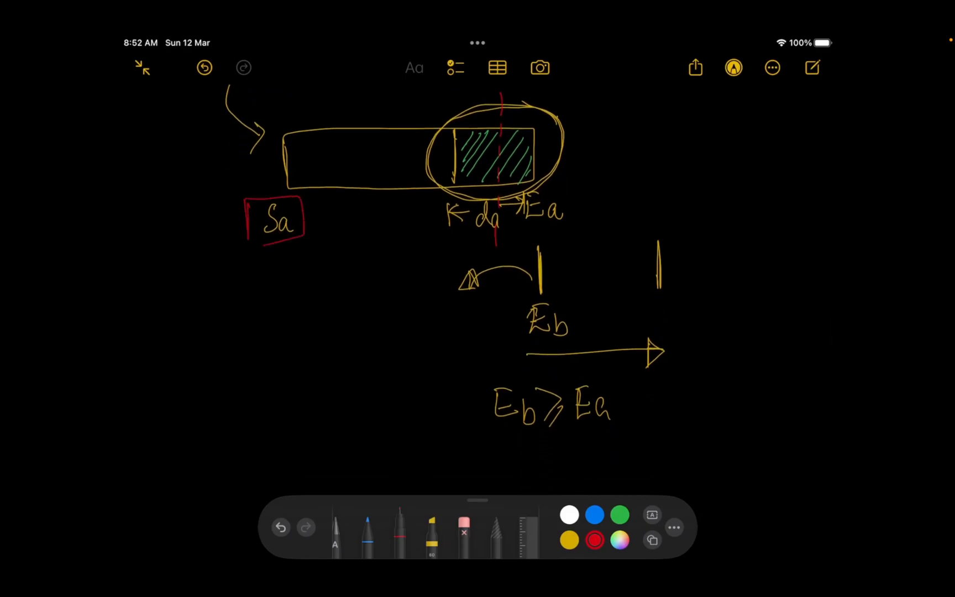
pyautogui.click(619, 515)
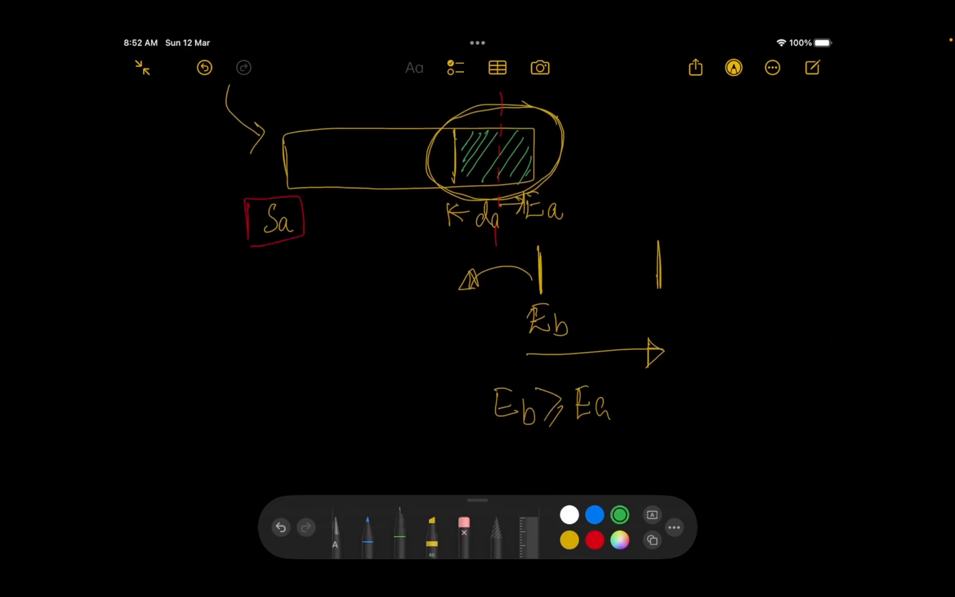
pyautogui.click(595, 515)
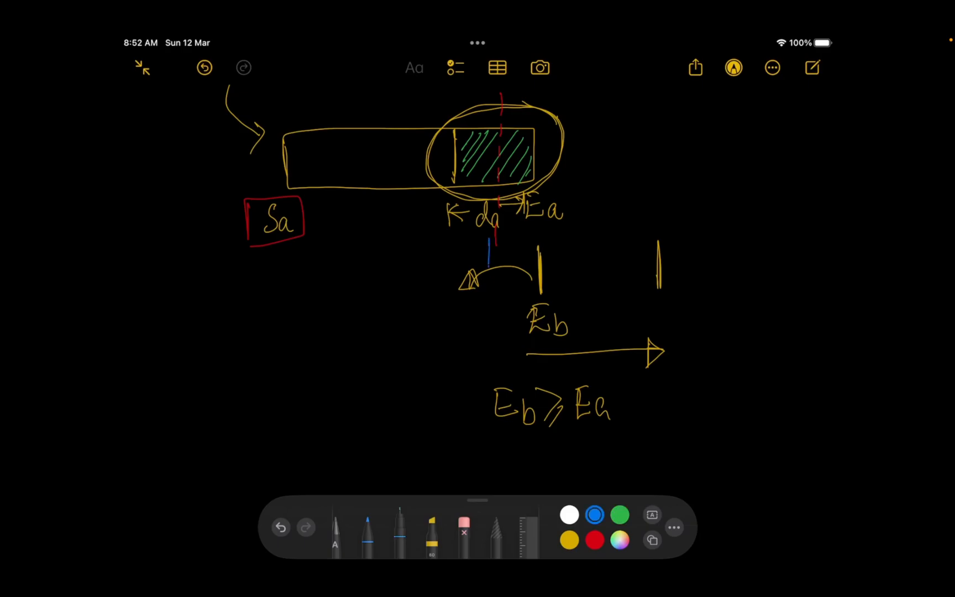
pyautogui.moveTo(487, 231); pyautogui.dragTo(706, 255)
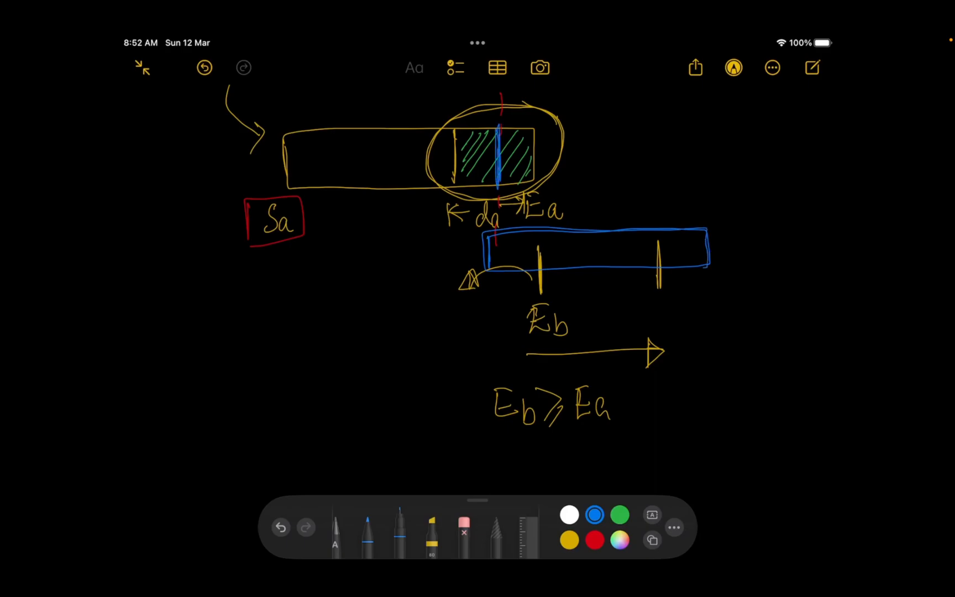
pyautogui.moveTo(496, 129); pyautogui.dragTo(527, 177)
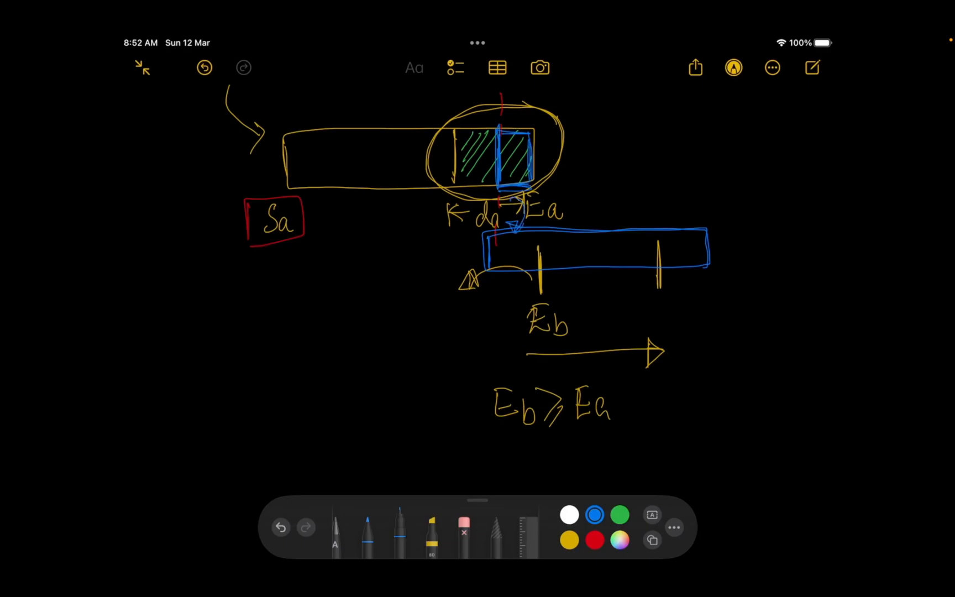
pyautogui.scroll(3)
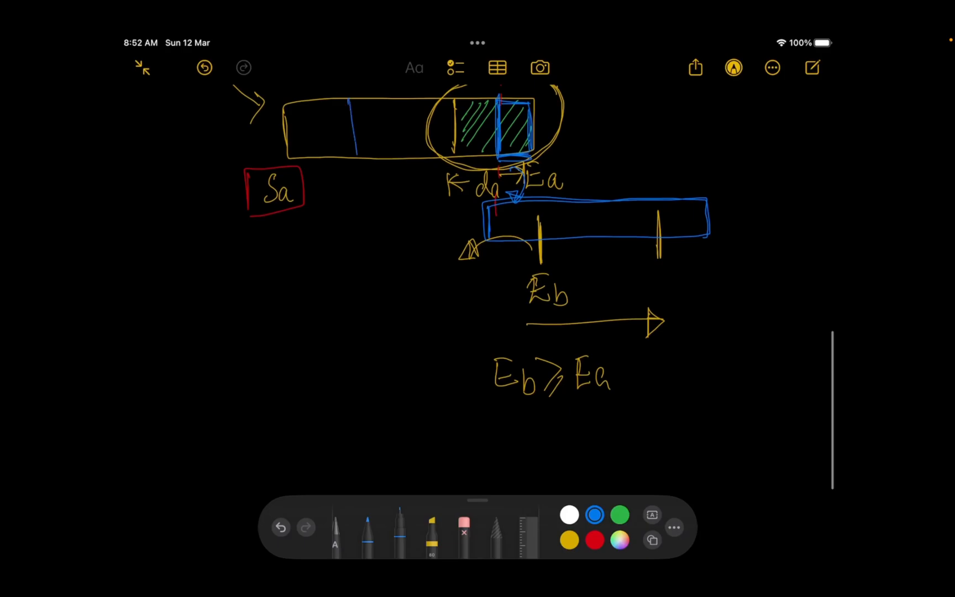
pyautogui.moveTo(354, 109); pyautogui.dragTo(390, 153)
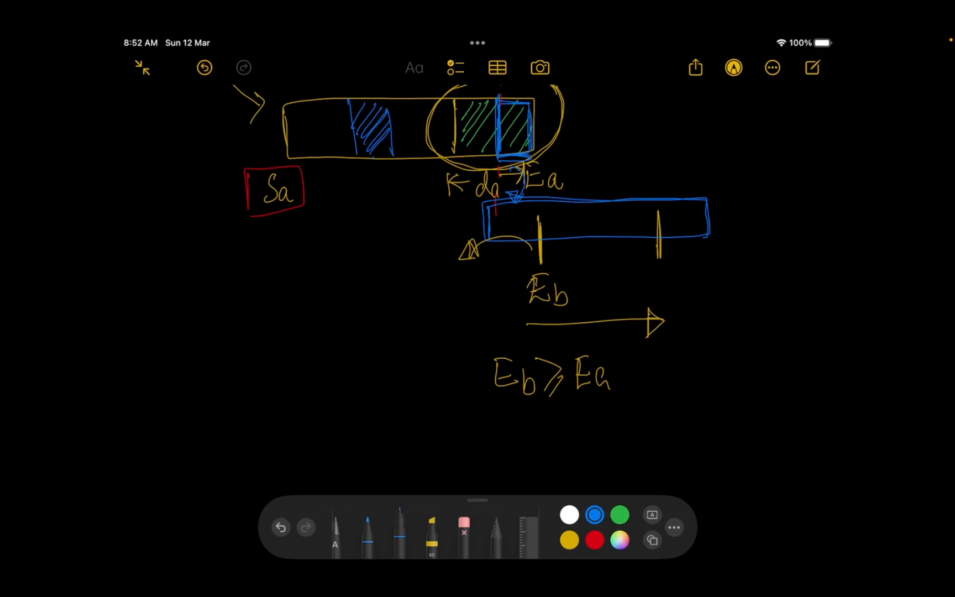
pyautogui.scroll(-3)
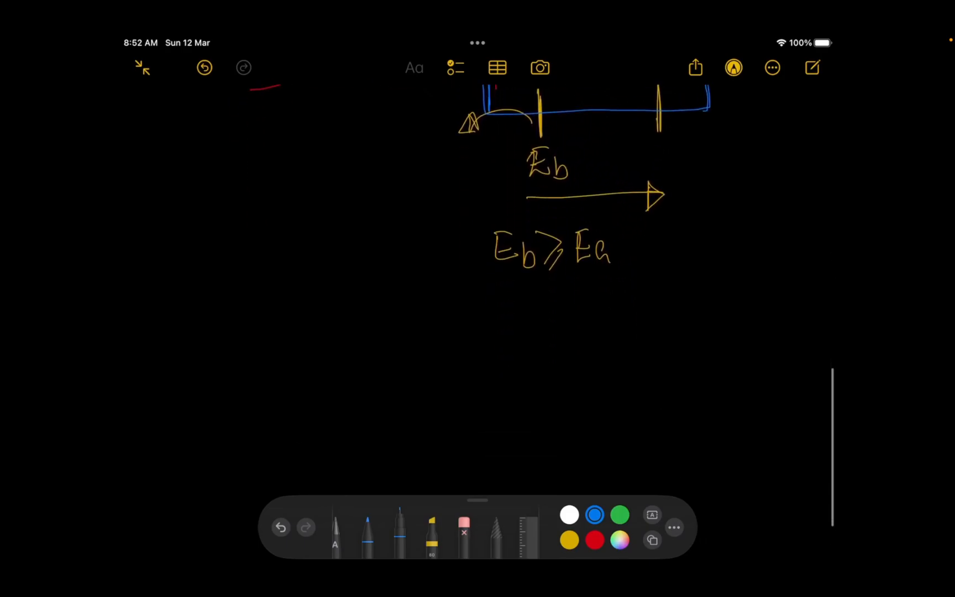
# - Draw two offset blue task bars, hatch their overlapping ends and label the lengths 7 and 4
pyautogui.moveTo(259, 292); pyautogui.dragTo(530, 356)
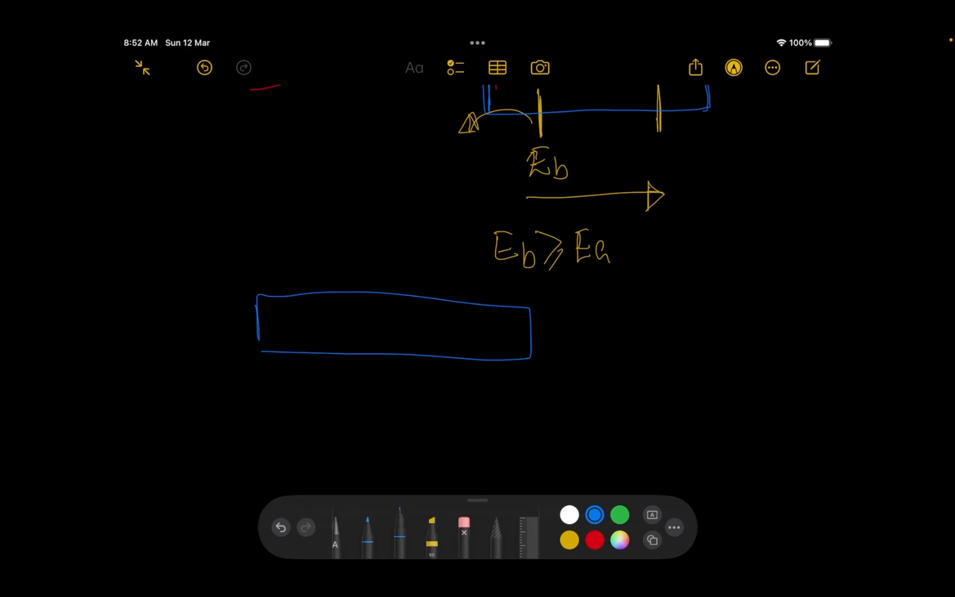
pyautogui.moveTo(451, 305); pyautogui.dragTo(521, 350)
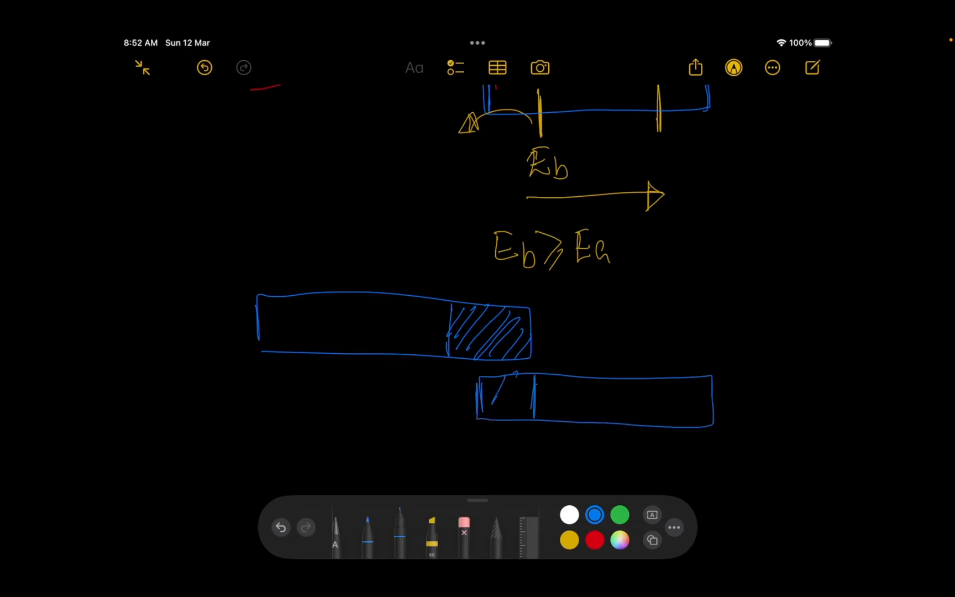
pyautogui.moveTo(487, 380); pyautogui.dragTo(530, 424)
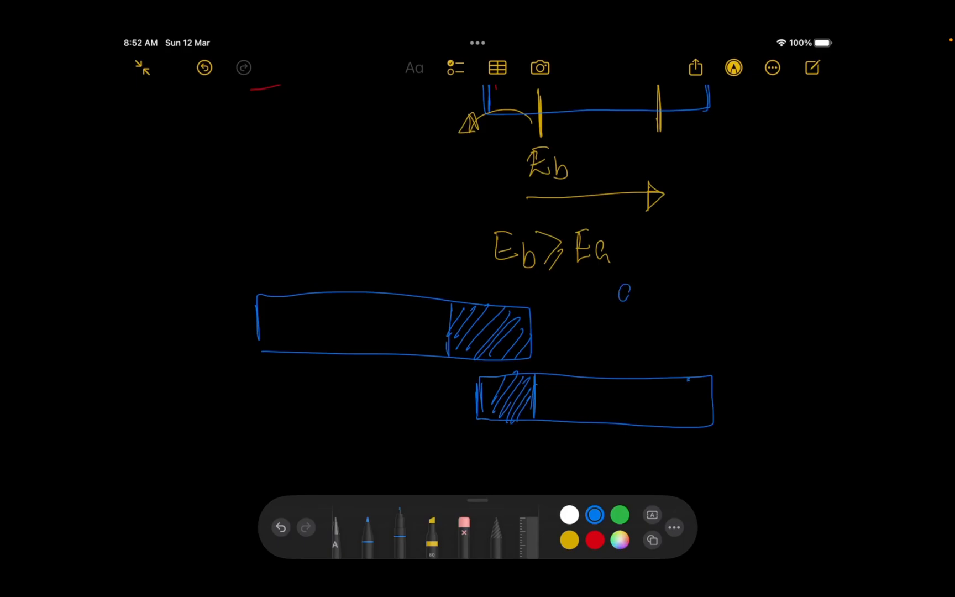
pyautogui.moveTo(618, 292); pyautogui.dragTo(689, 292)
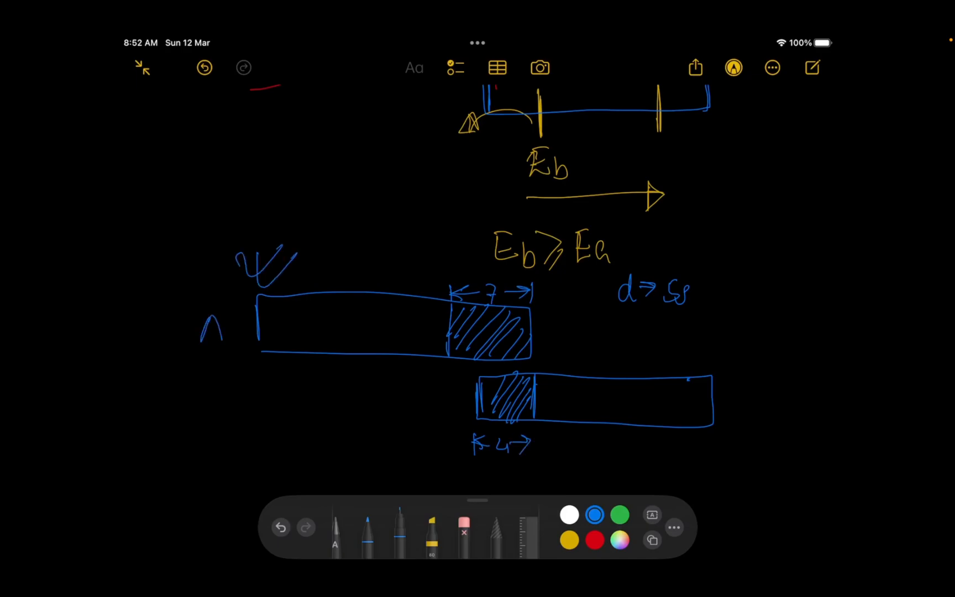
pyautogui.moveTo(392, 414); pyautogui.dragTo(460, 405)
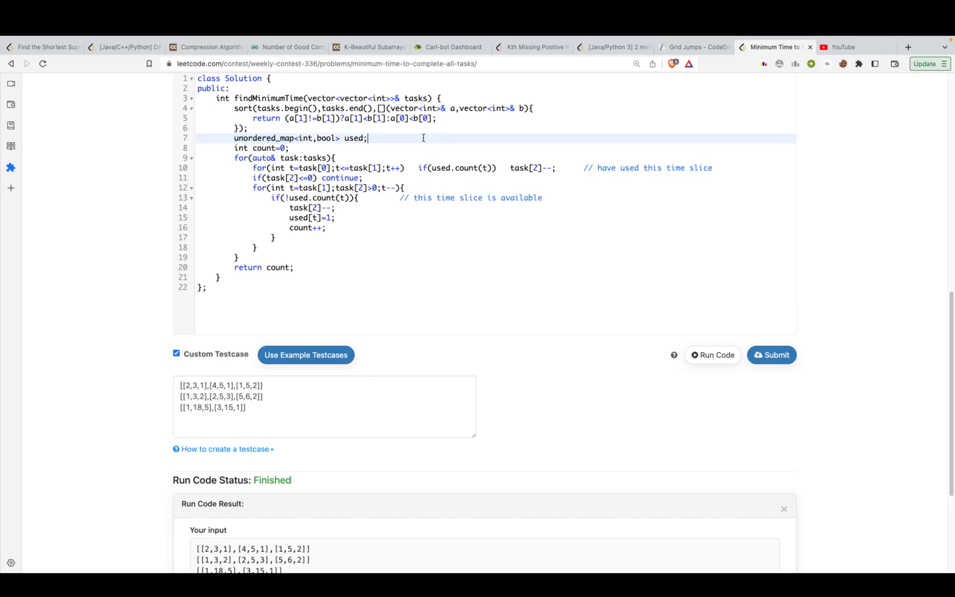
# - Comment the used map as '// time_slice... used or not ...'
pyautogui.write('//')
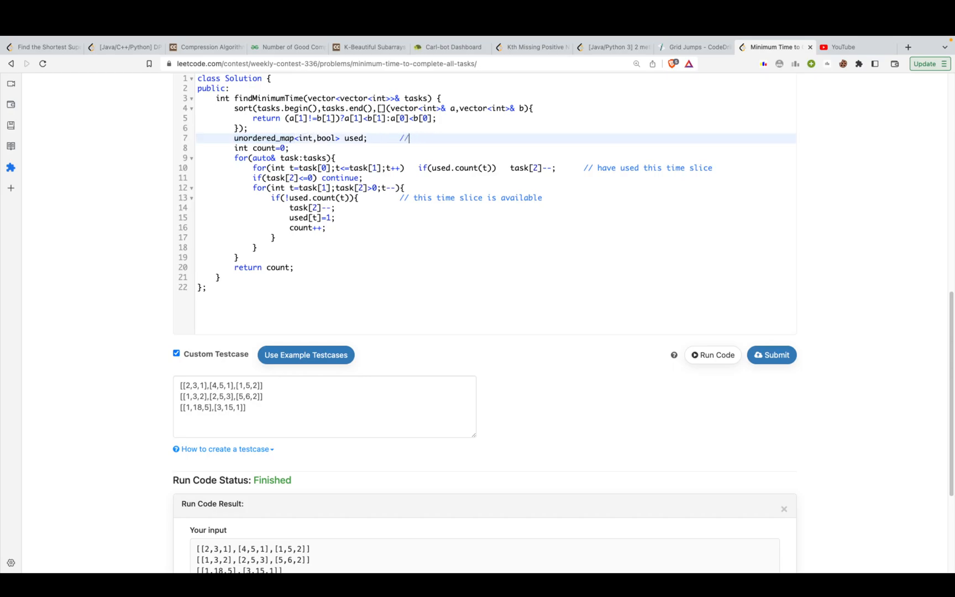
pyautogui.write('time_')
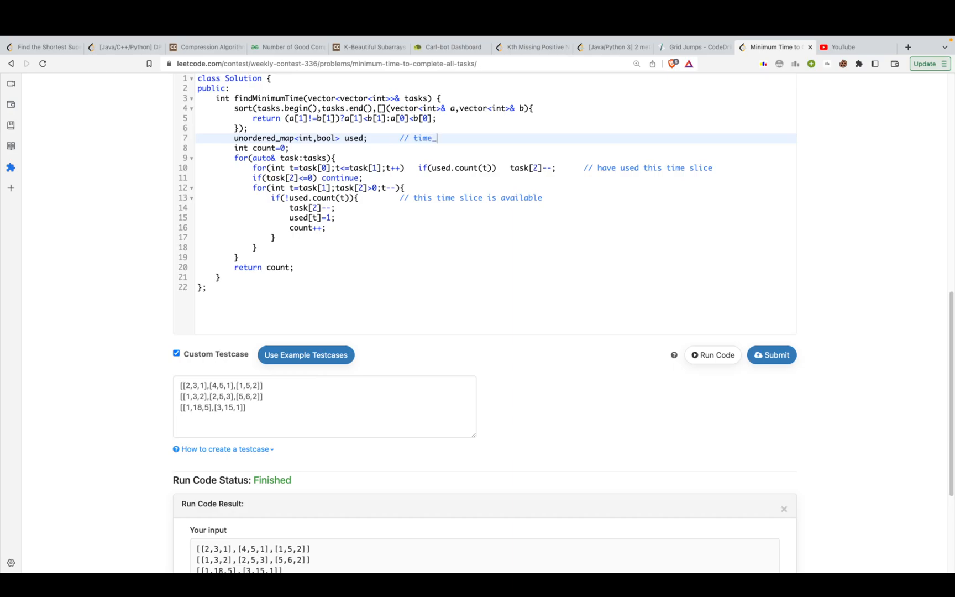
pyautogui.write('slice... used or not ...')
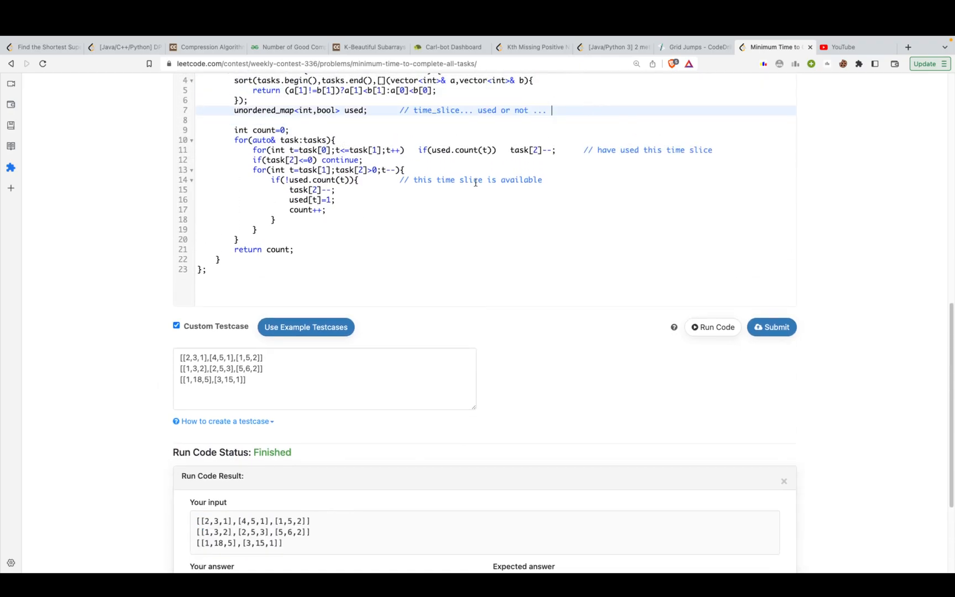
# - Add the comment '// startTime to the endTime' above the first inner loop
pyautogui.scroll(-3)
pyautogui.write('//')
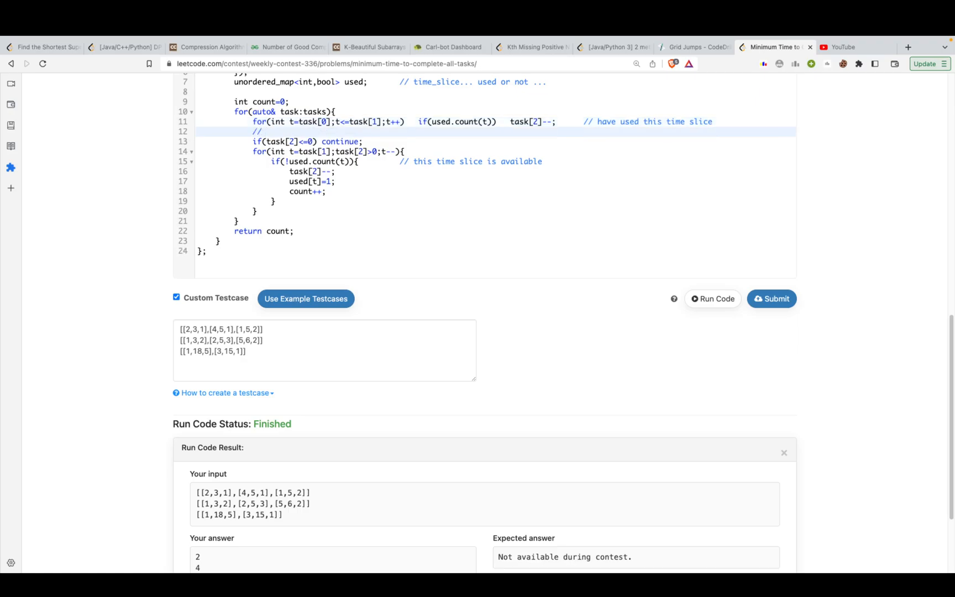
pyautogui.write('startTuime')
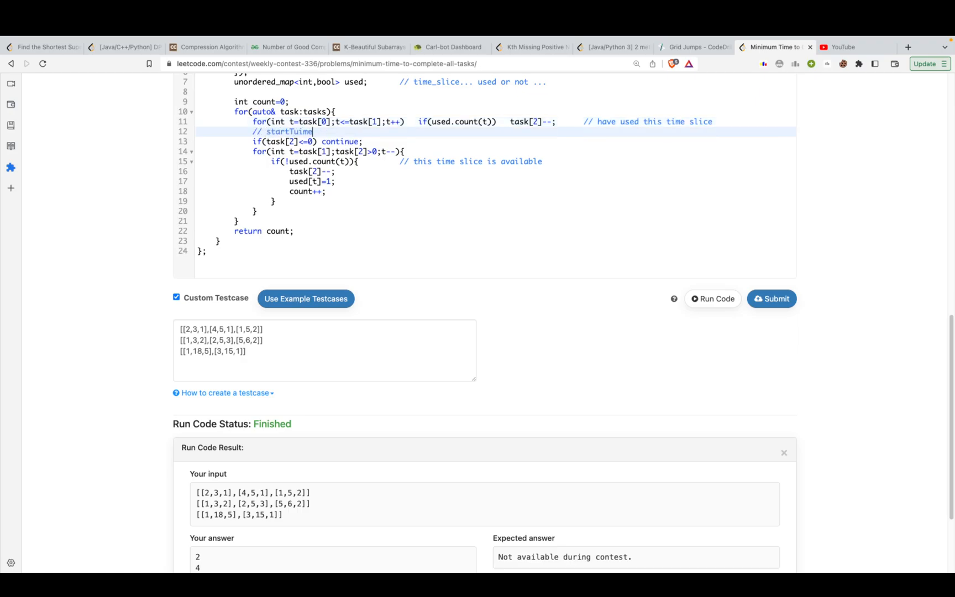
pyautogui.write('to t')
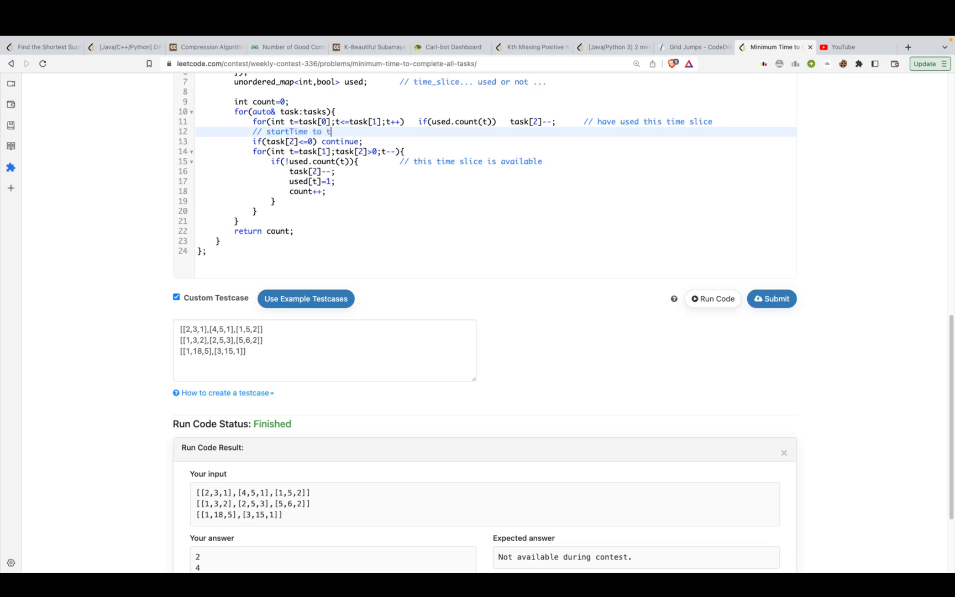
pyautogui.write('he endTime')
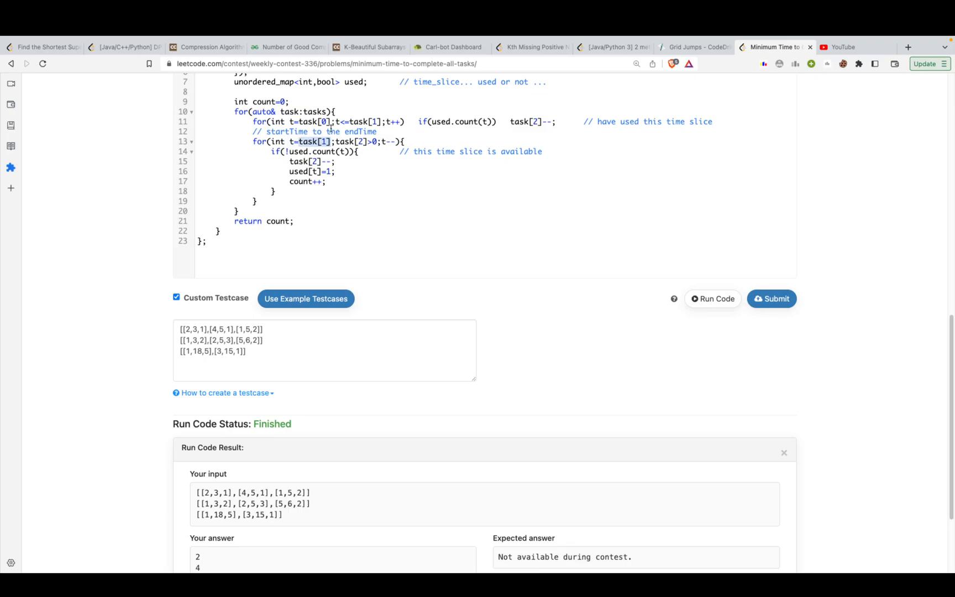
pyautogui.moveTo(521, 147)
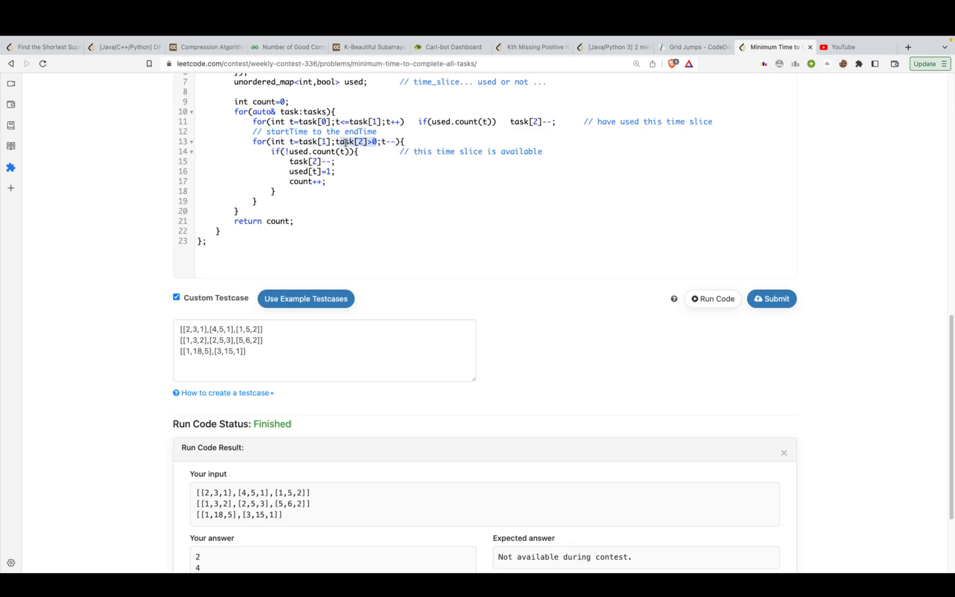
# - Comment the decrement line with '// duration of the task...'
pyautogui.click(380, 141)
pyautogui.write('          .')
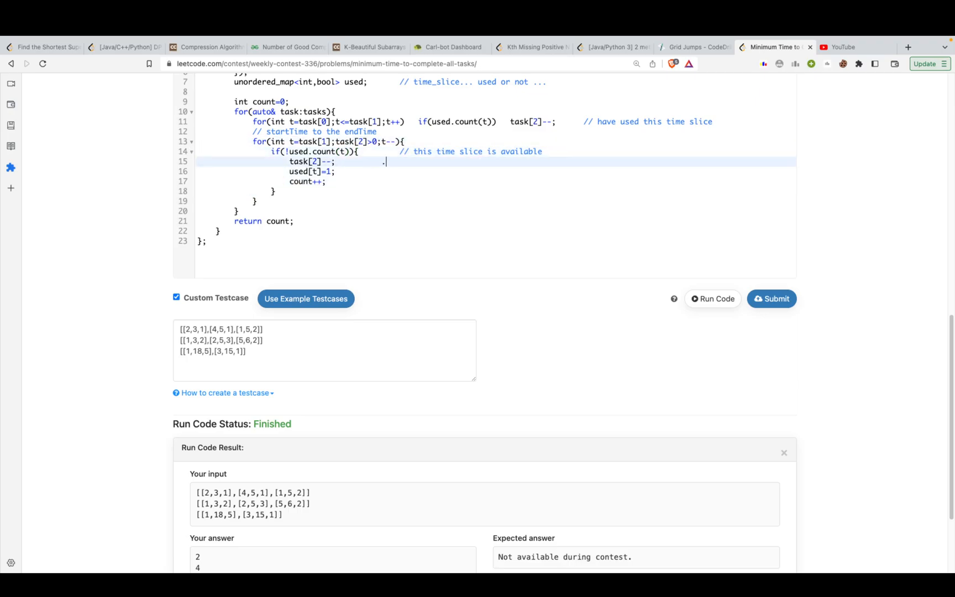
pyautogui.write('// dura')
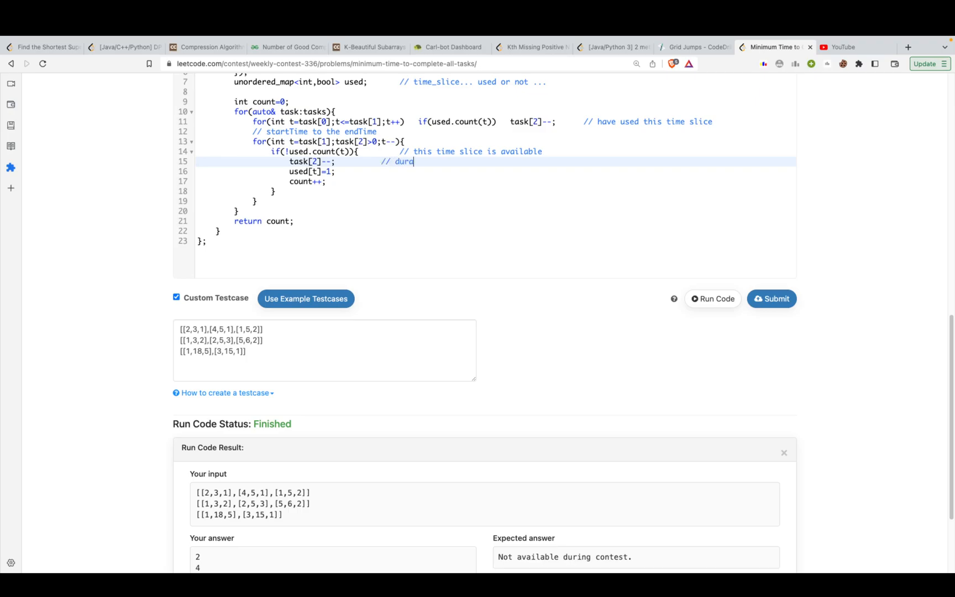
pyautogui.write('ation of the')
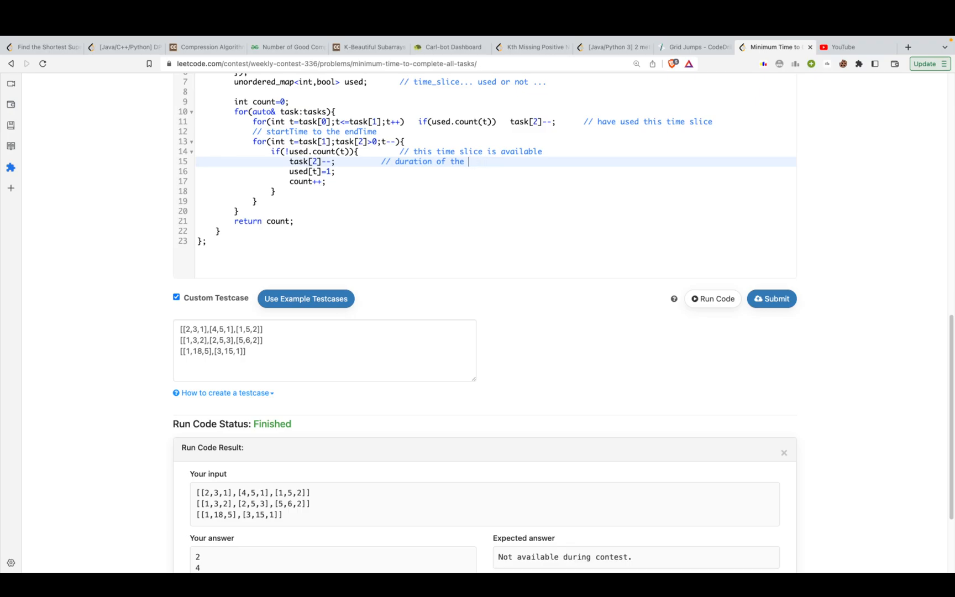
pyautogui.write('task...')
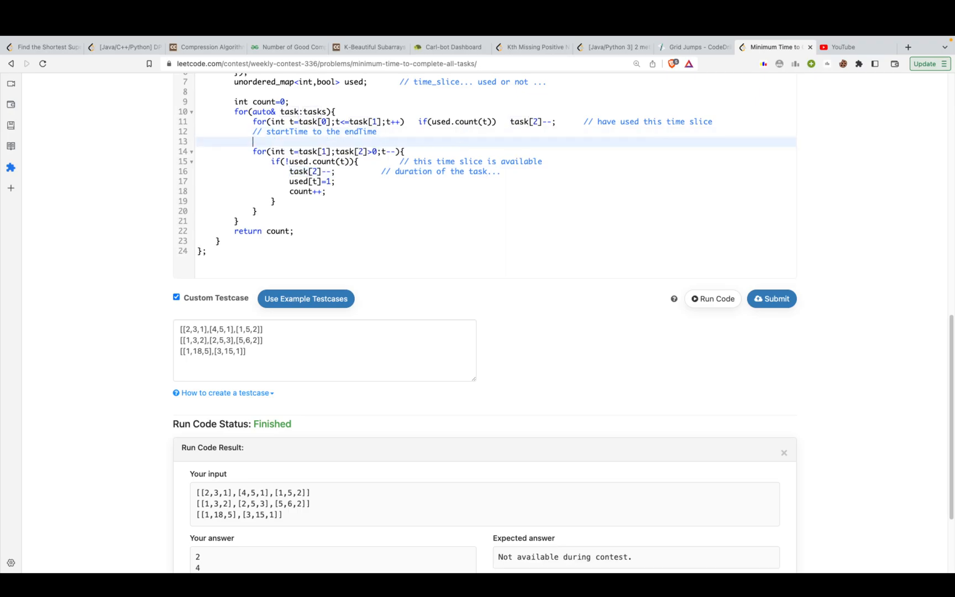
# - Declare int usedTime=task[2] and bound the backward loop with usedTime<task[2], incrementing usedTime
pyautogui.write('int usedTime=0')
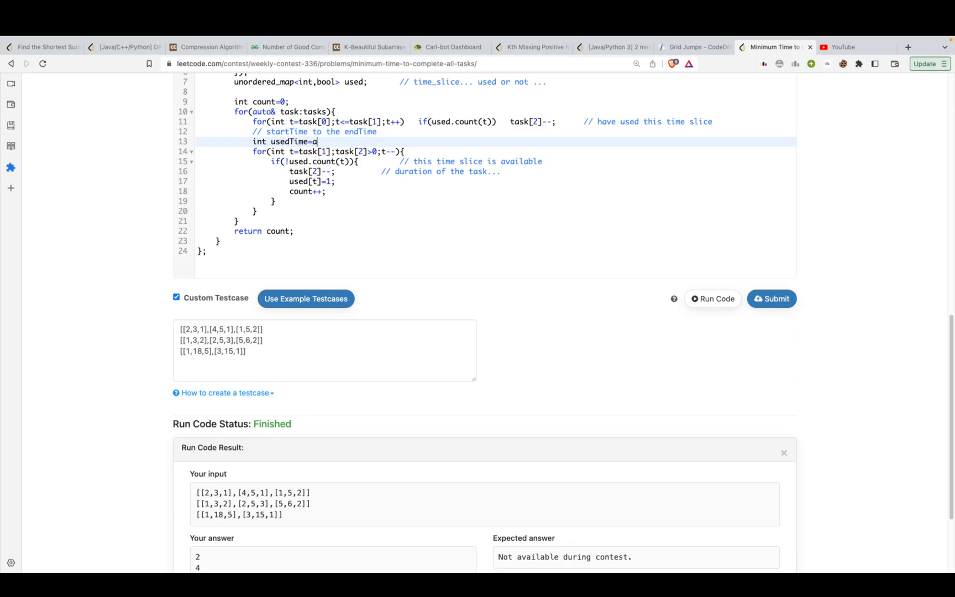
pyautogui.write('task[]')
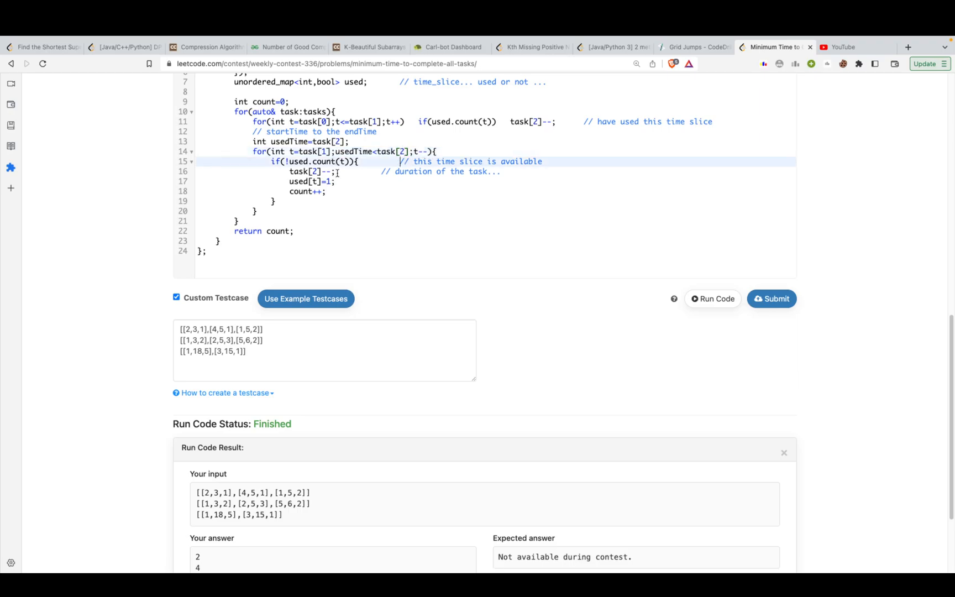
pyautogui.write('usedTime++')
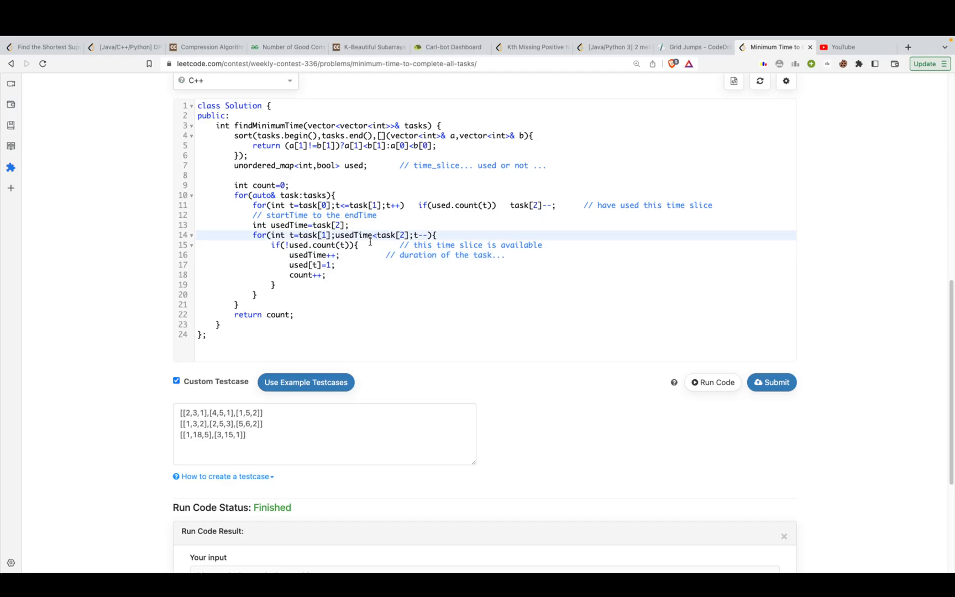
# - Change the initialization to int usedTime=0
pyautogui.scroll(-3)
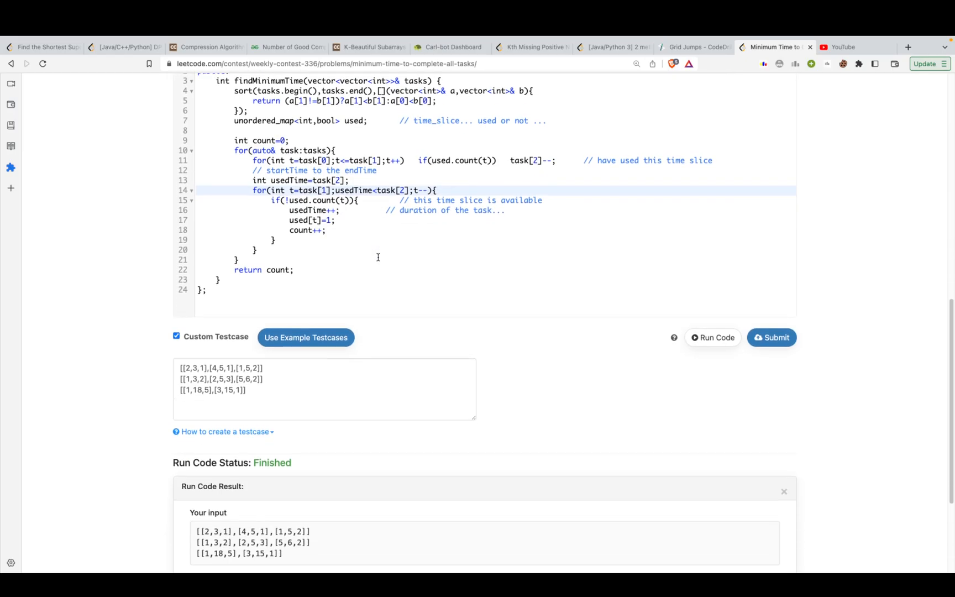
pyautogui.scroll(-3)
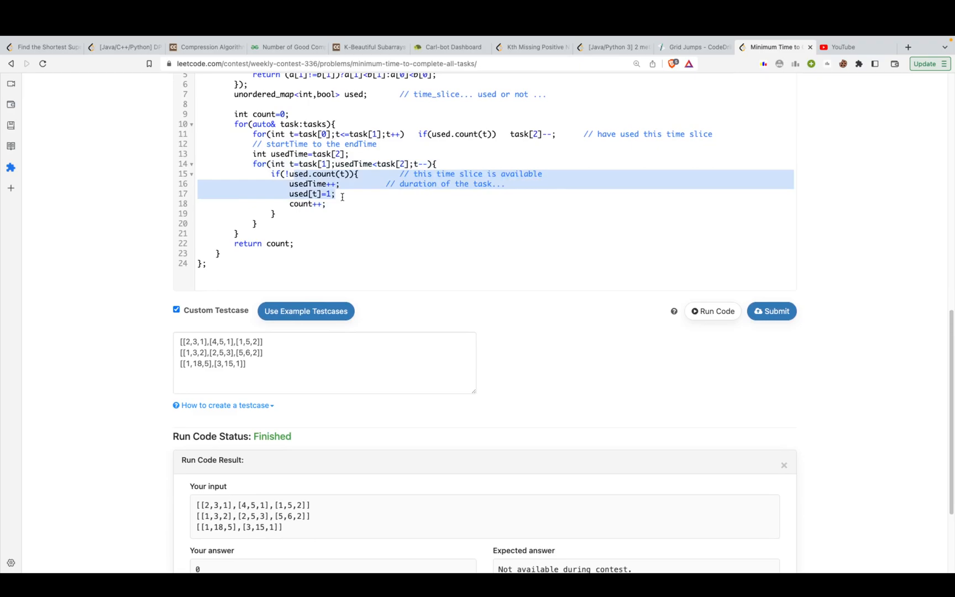
pyautogui.click(335, 193)
pyautogui.write('0')
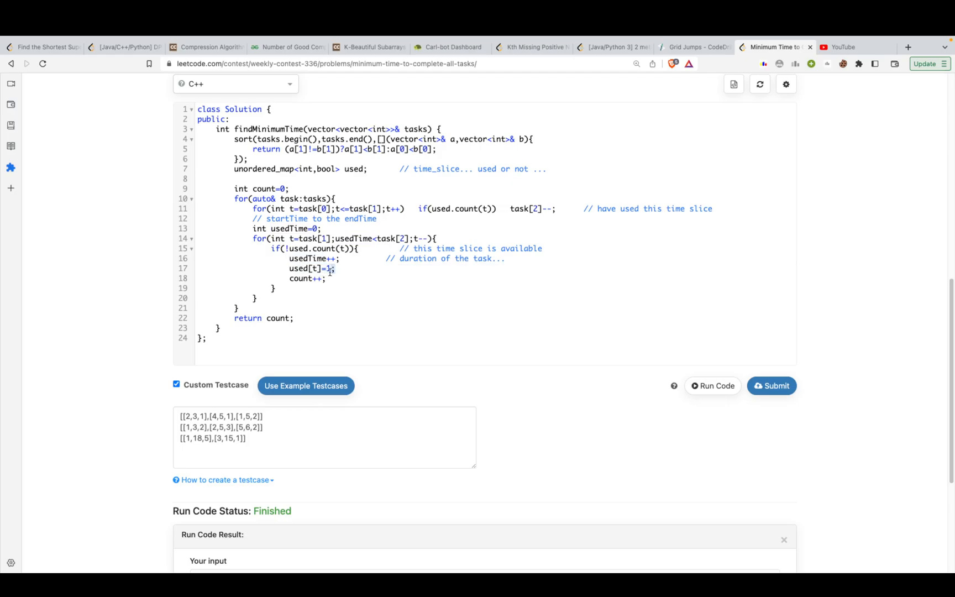
# - Comment used[t]=1 with '// use this timeslice' and count++ with '// time for which my computer is on'
pyautogui.click(329, 269)
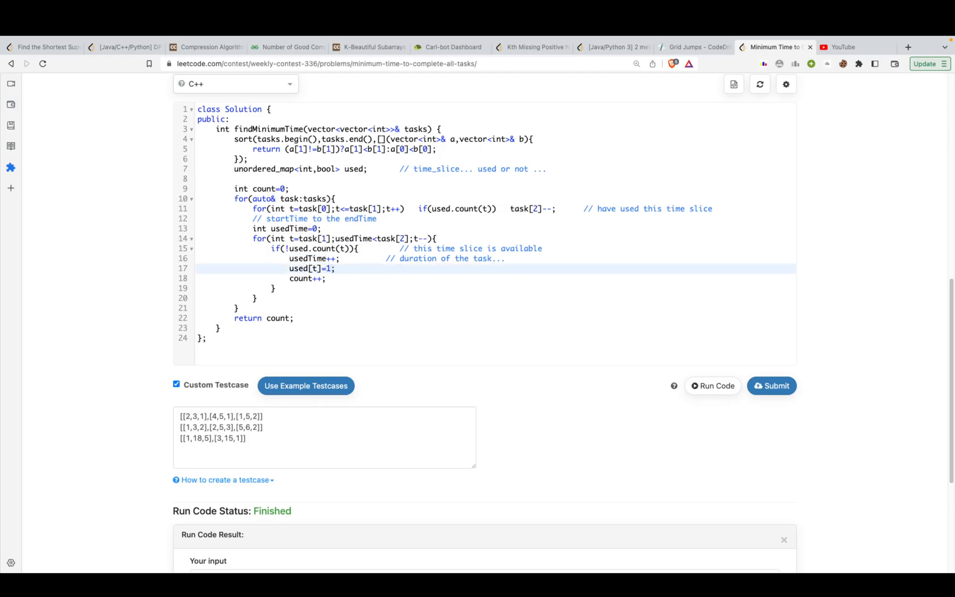
pyautogui.write('// use this timeslice')
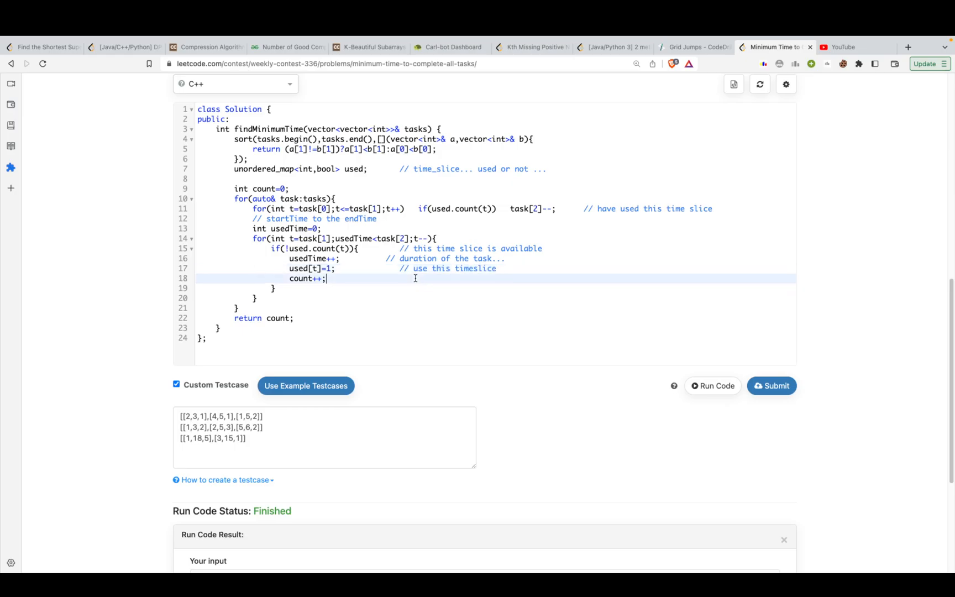
pyautogui.write('// bn')
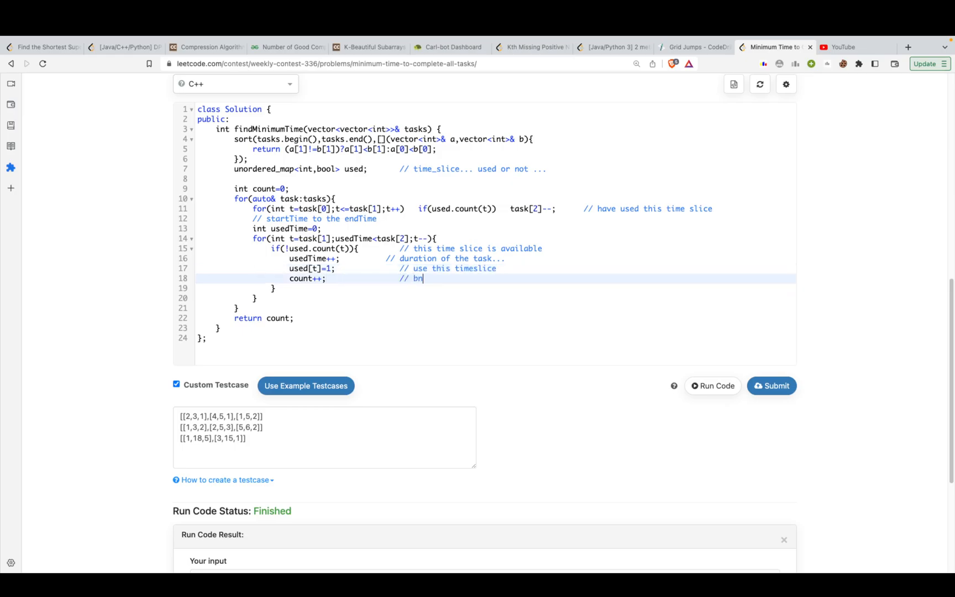
pyautogui.write('time for whoch')
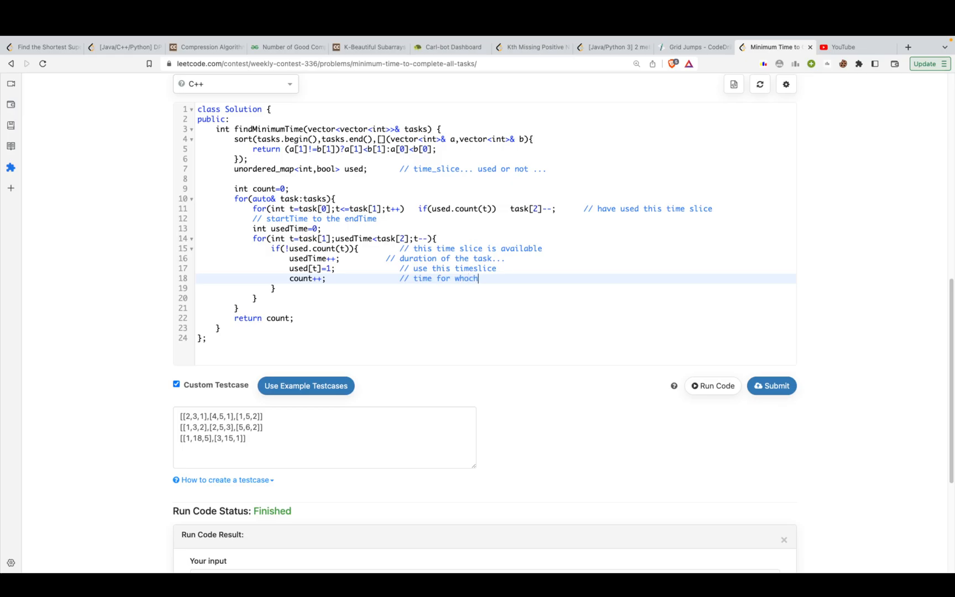
pyautogui.write('my ciomputer is o')
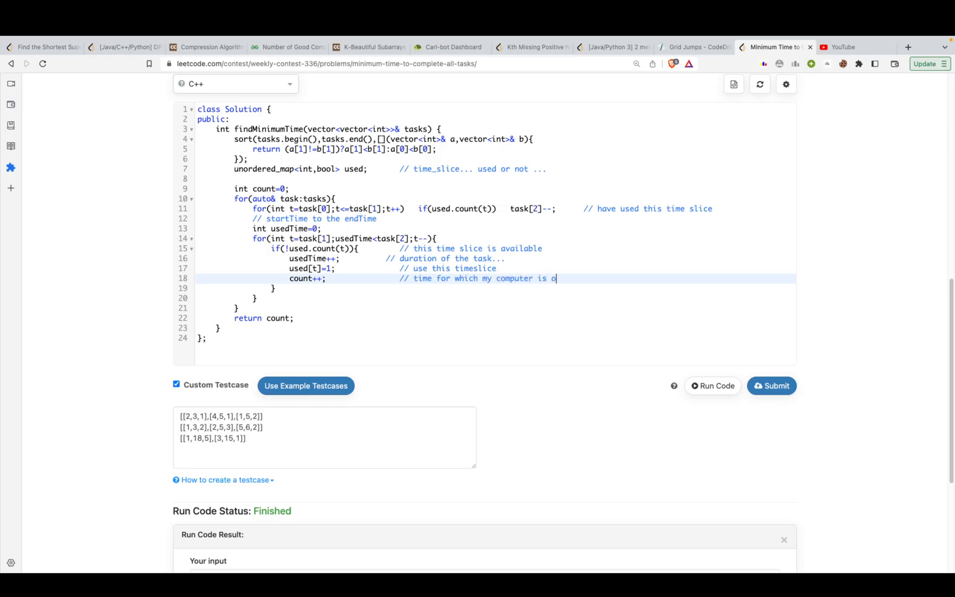
pyautogui.write('n')
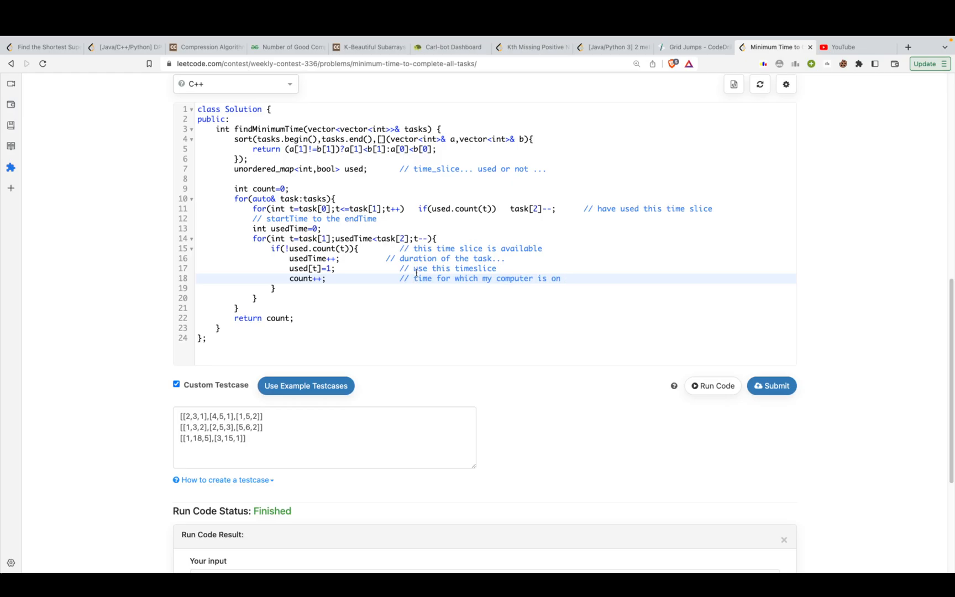